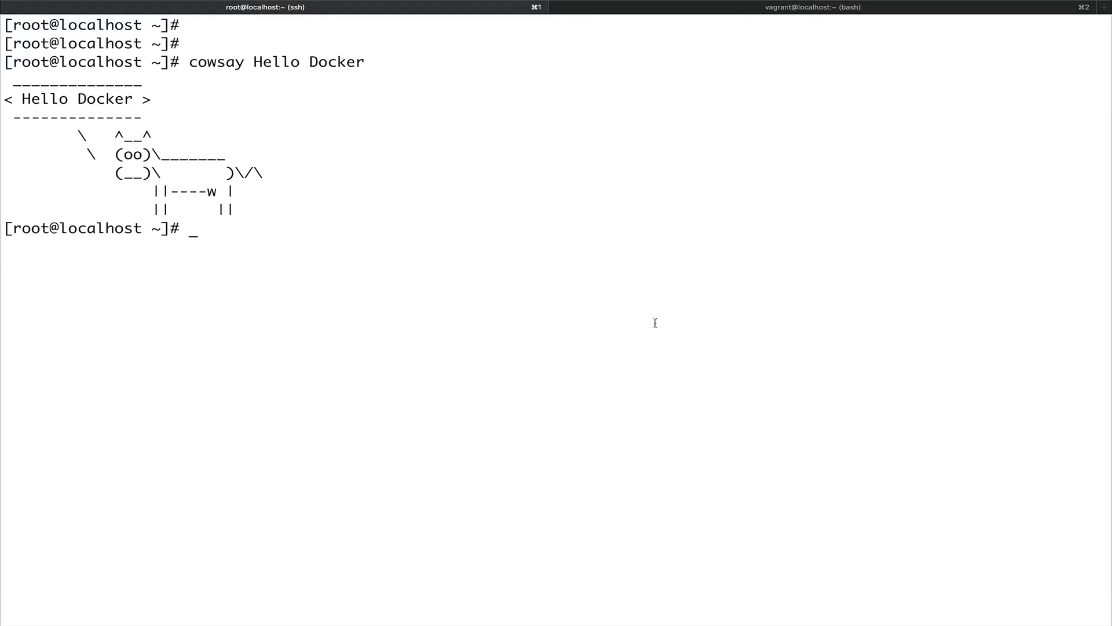
Abandon the partly typed docker run hello-world command and clear the screen to empty prompts.
{"action": "type", "text": "docke"}
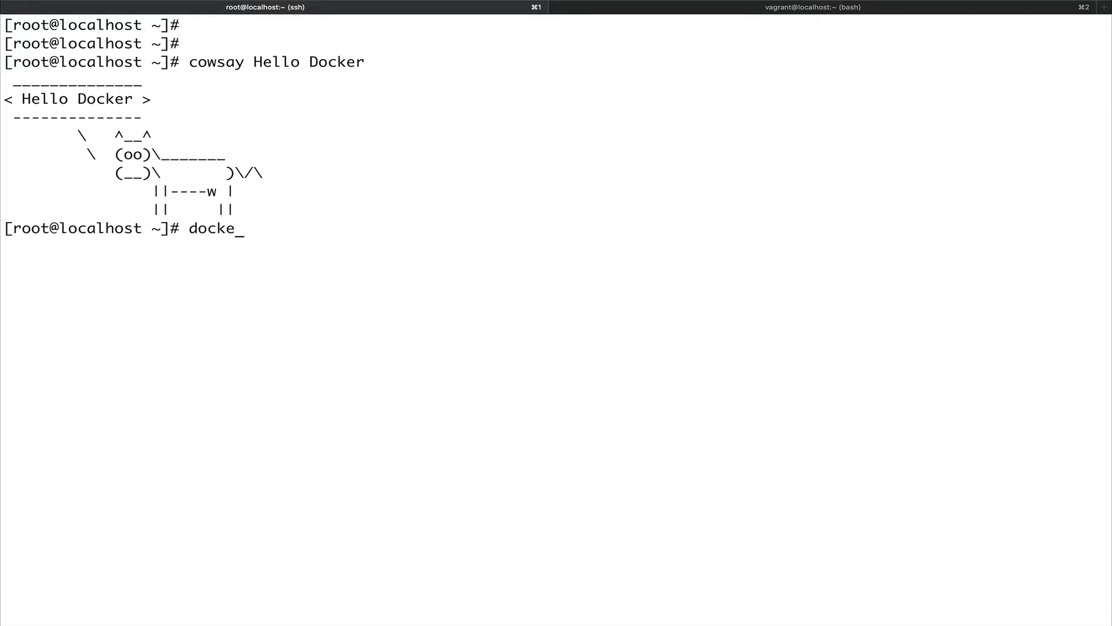
{"action": "type", "text": "r run he"}
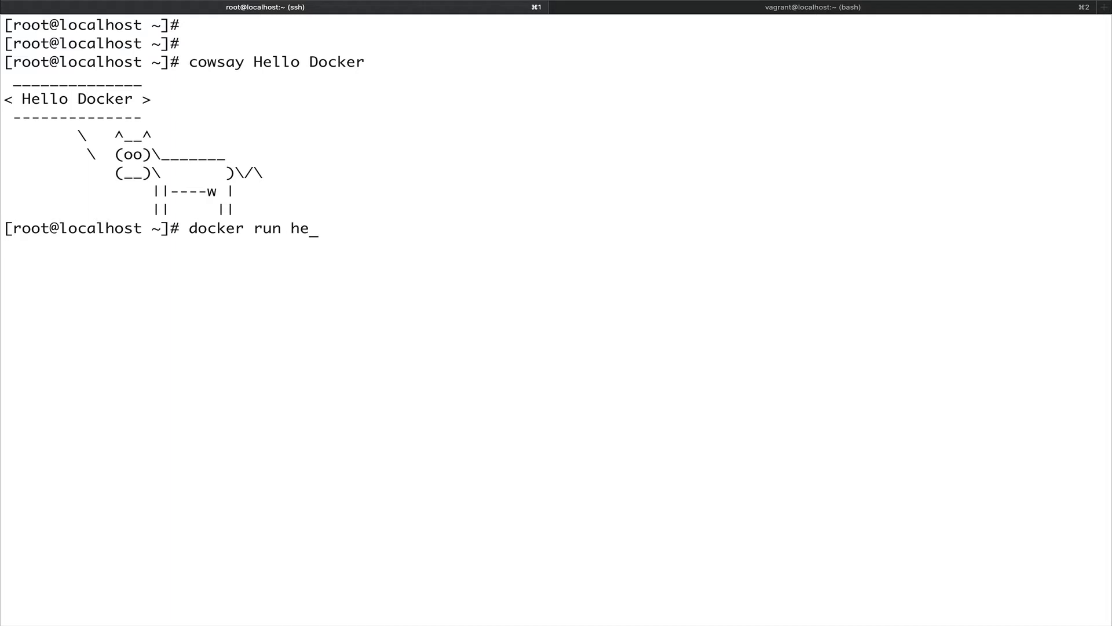
{"action": "type", "text": "llo-wo"}
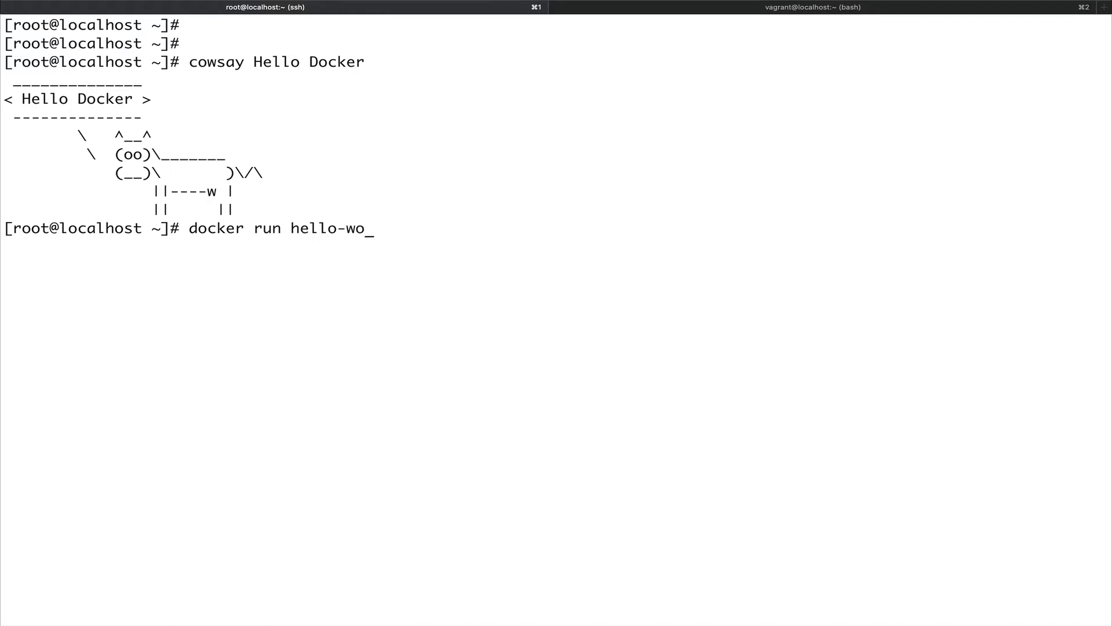
{"action": "key", "text": "Return"}
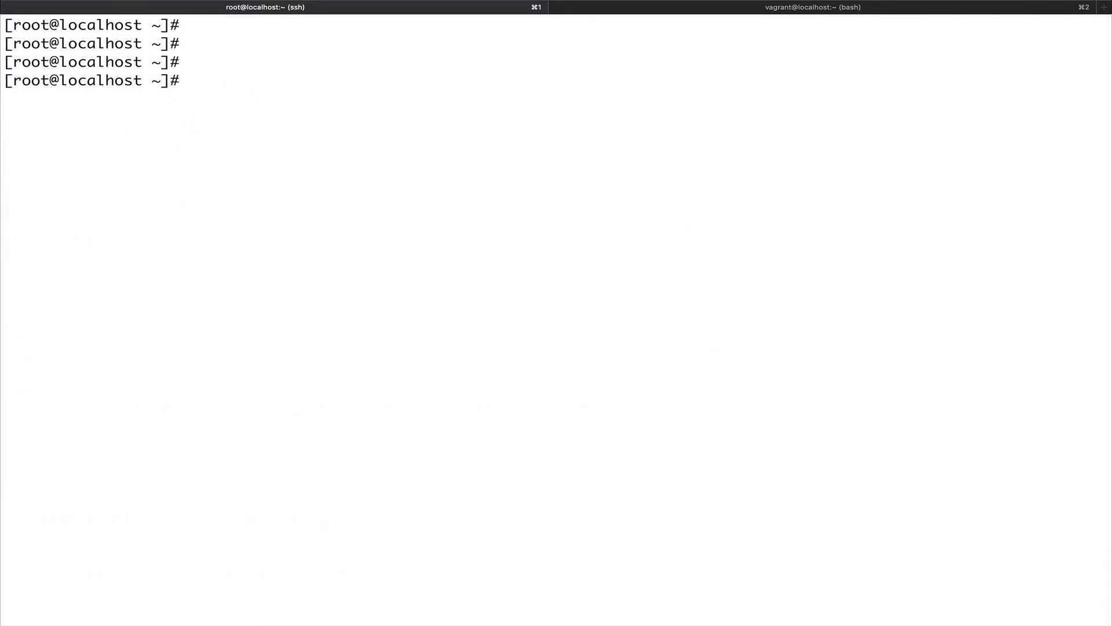
Run docker run alpine echo "hello world" so a throwaway alpine container prints hello world.
{"action": "type", "text": "dock"}
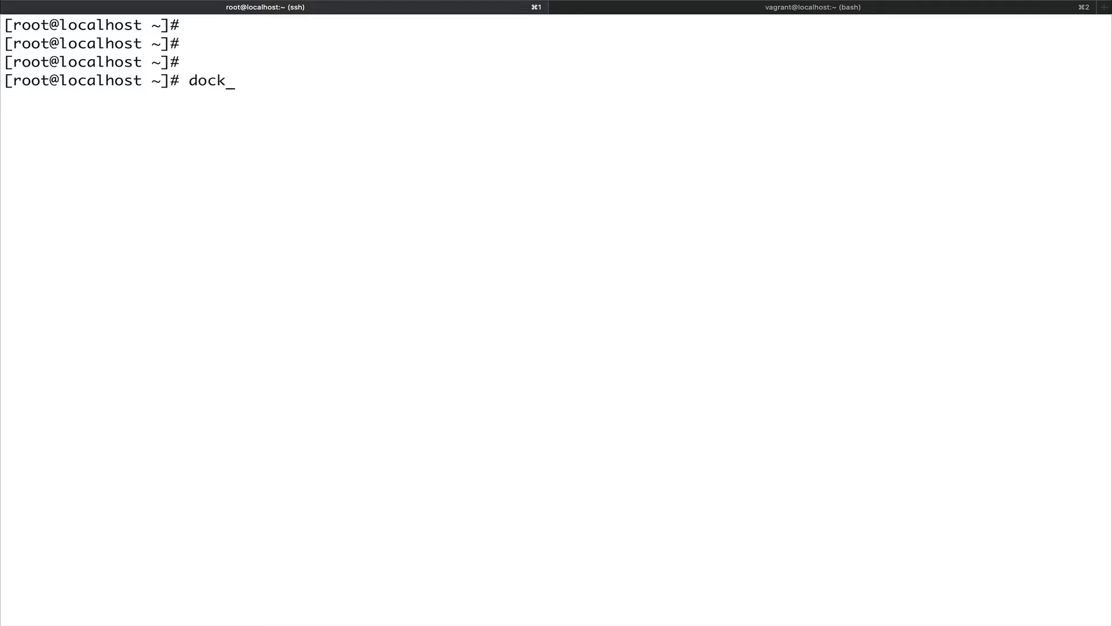
{"action": "type", "text": "er run a"}
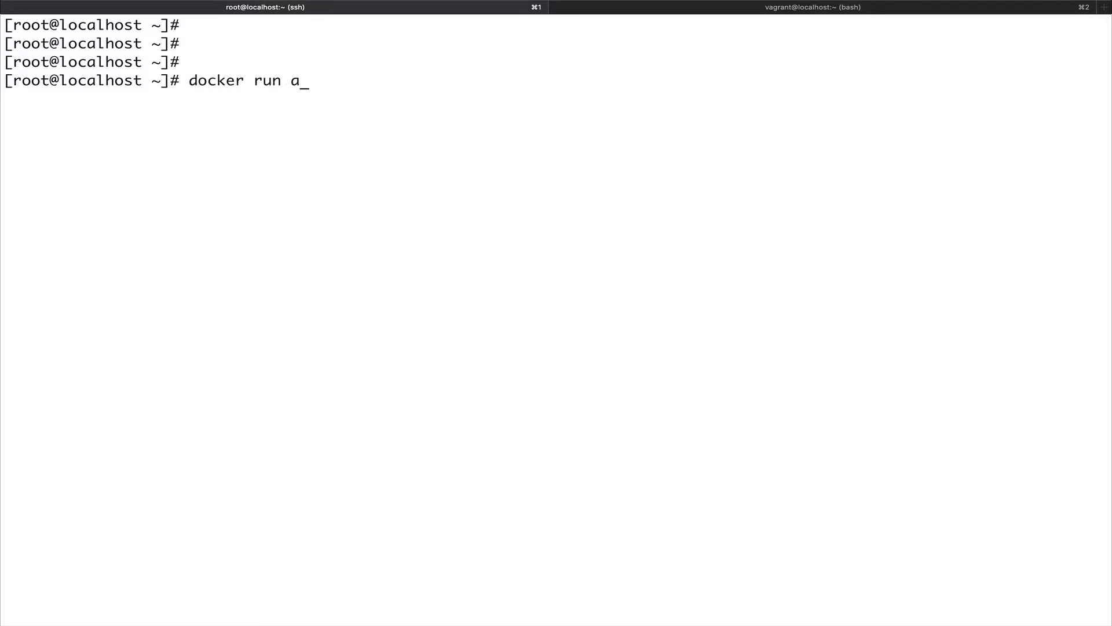
{"action": "type", "text": "lpine e"}
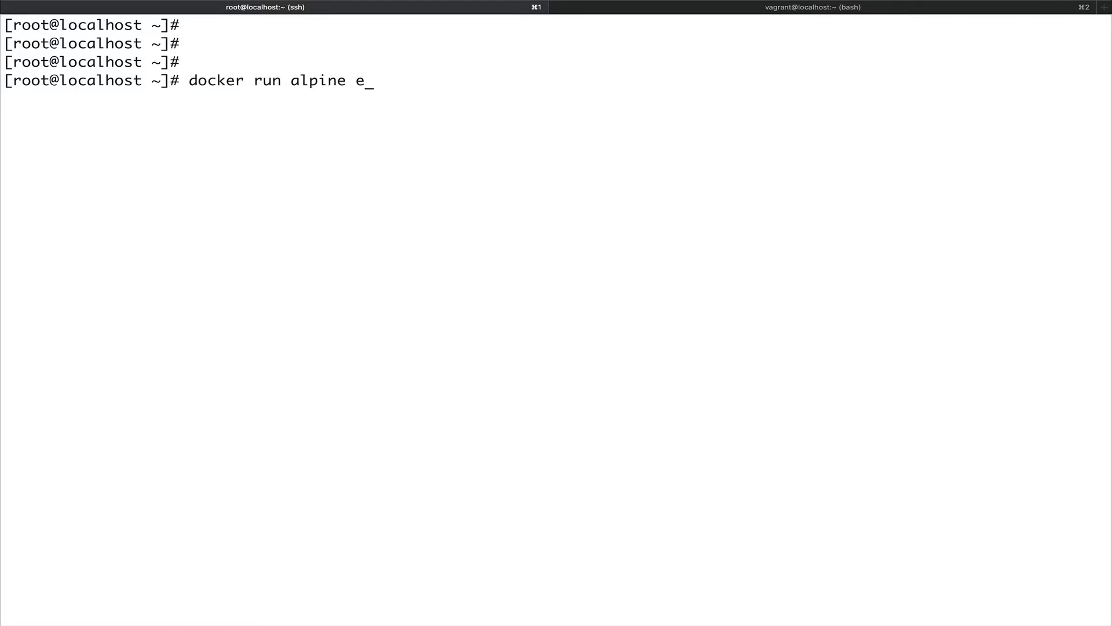
{"action": "type", "text": "cho \""}
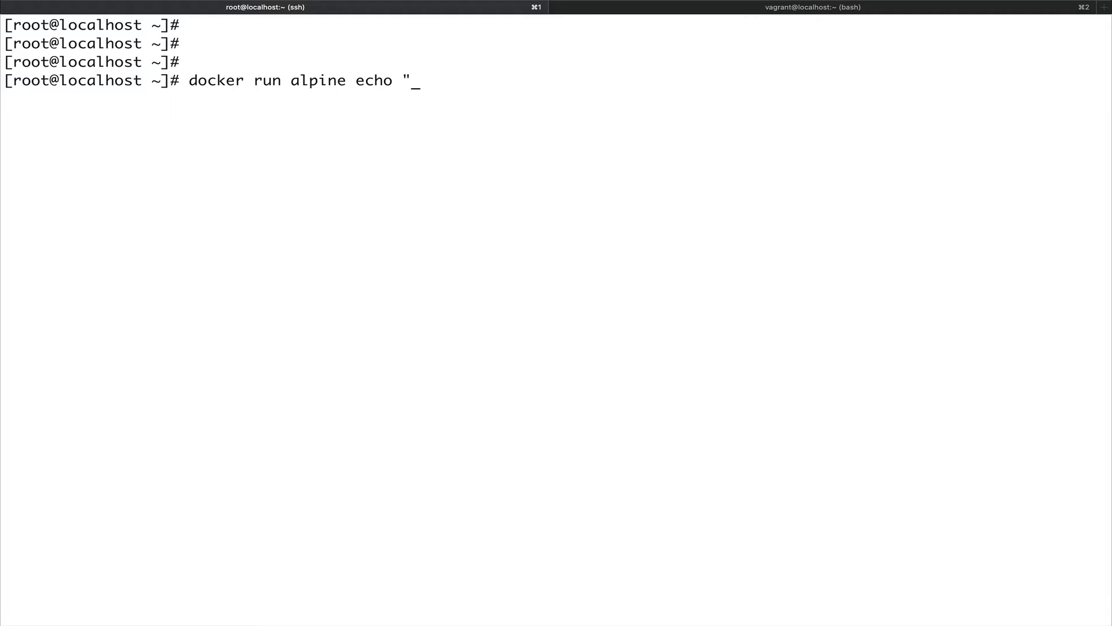
{"action": "type", "text": "hello wor"}
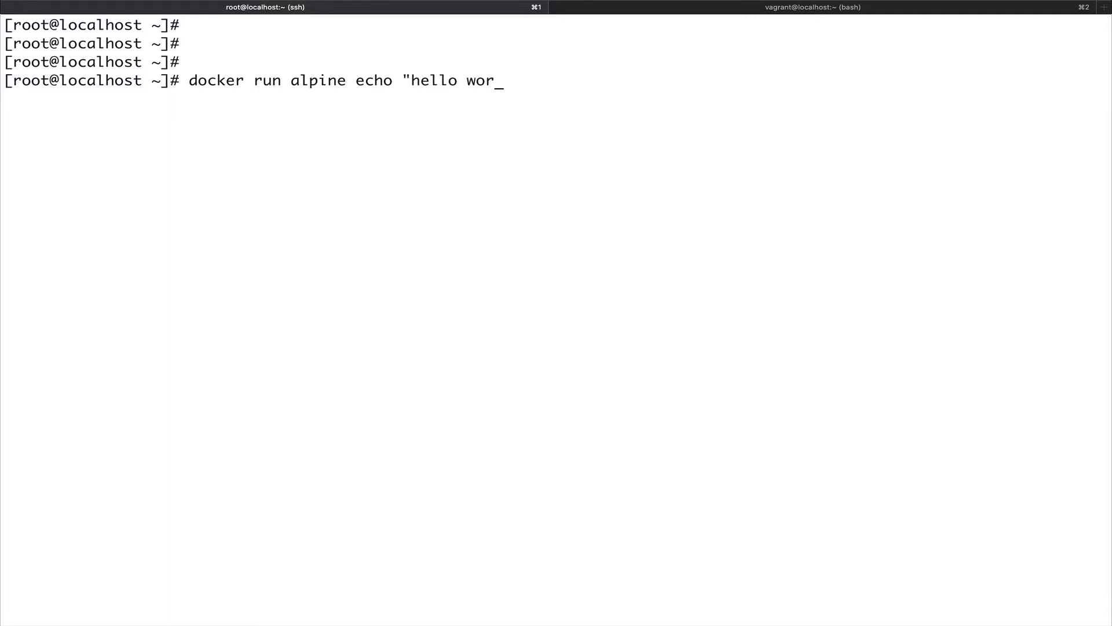
{"action": "type", "text": "ld\""}
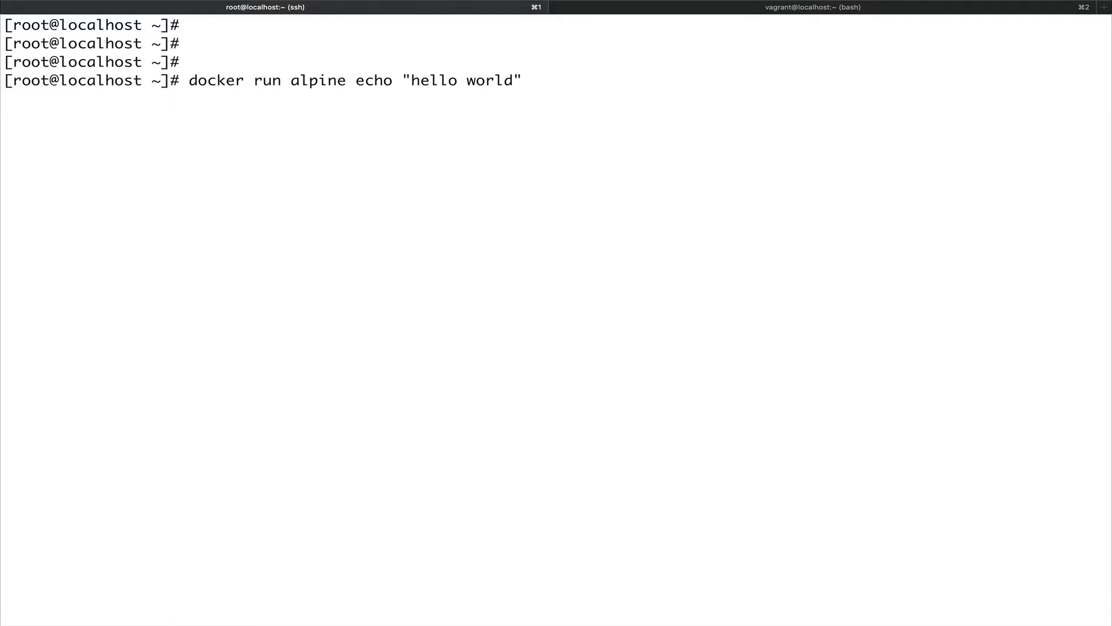
{"action": "key", "text": "Return"}
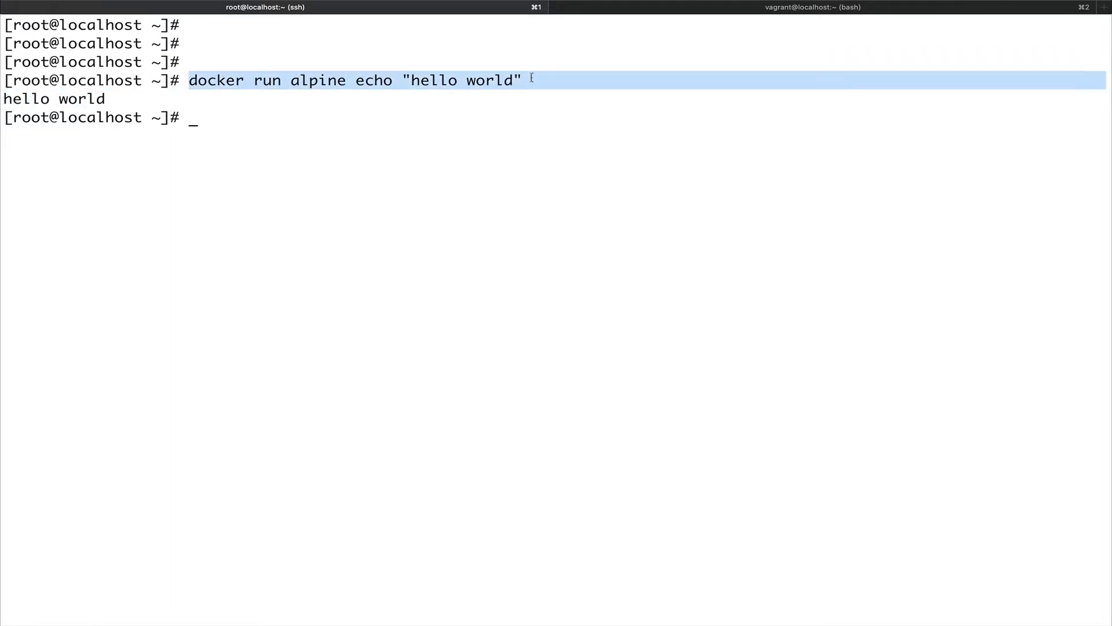
Highlight the command just run, the word docker and the image name alpine in it.
{"action": "double_click", "coordinate": [215, 80]}
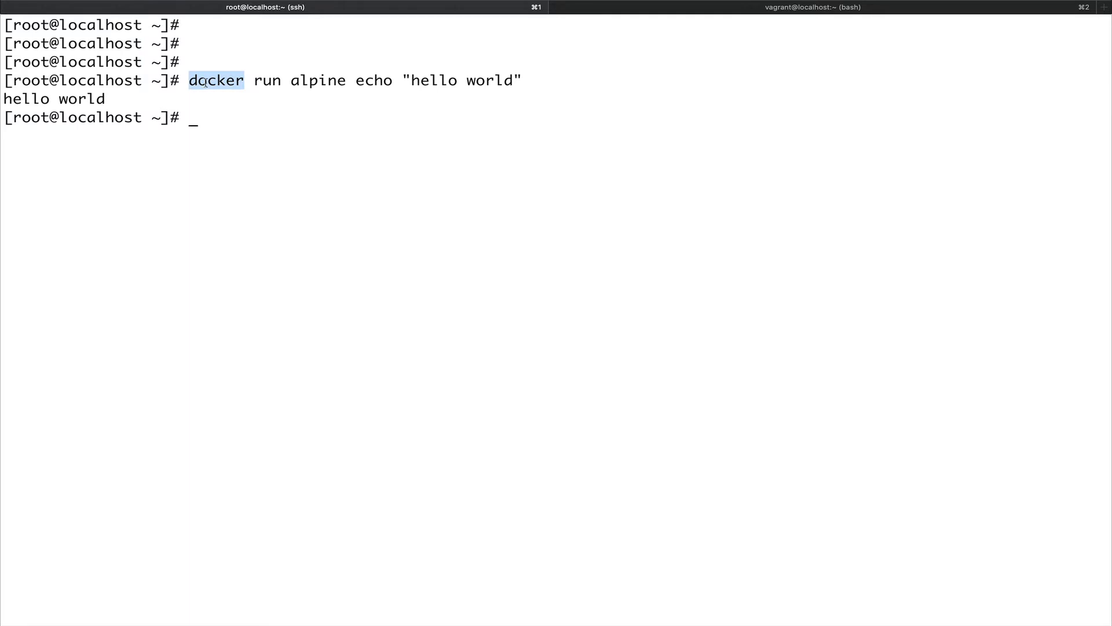
{"action": "double_click", "coordinate": [268, 80]}
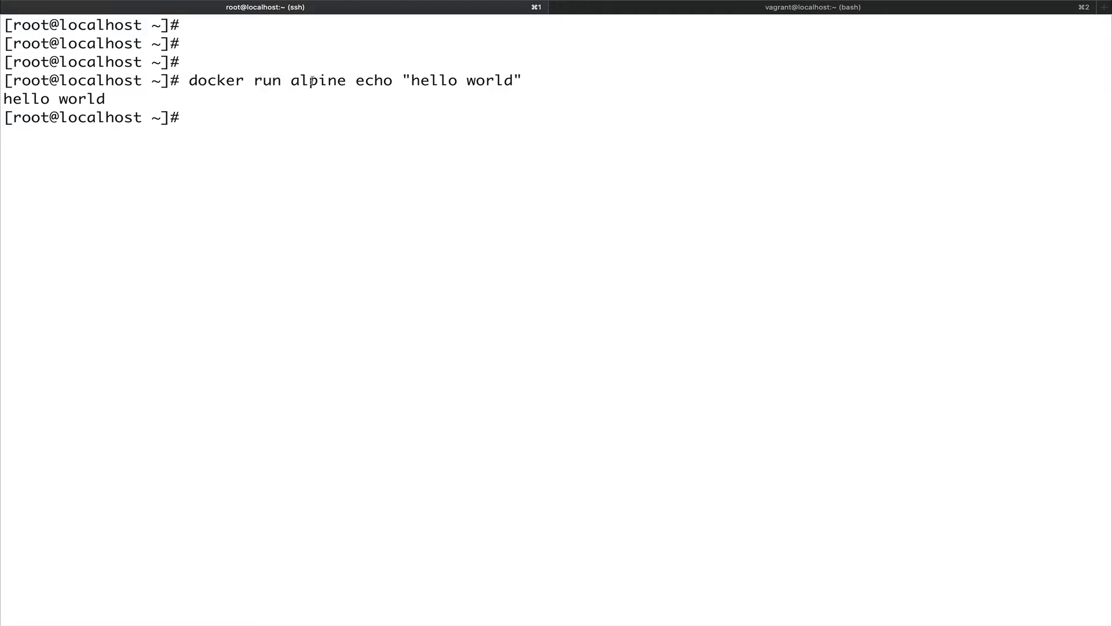
{"action": "double_click", "coordinate": [317, 80]}
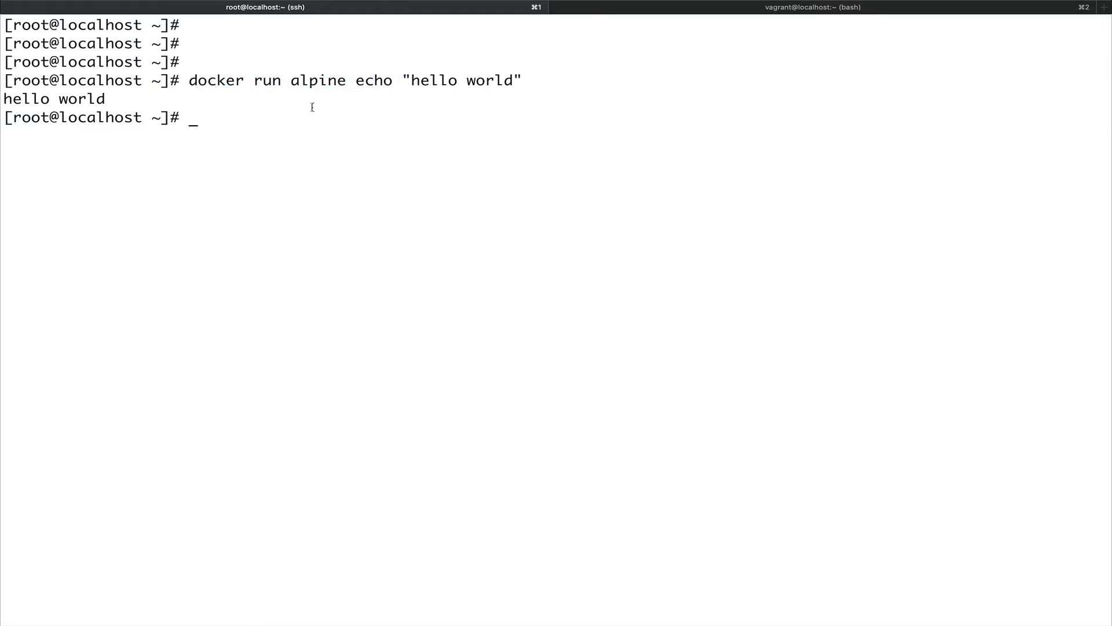
{"action": "double_click", "coordinate": [317, 80]}
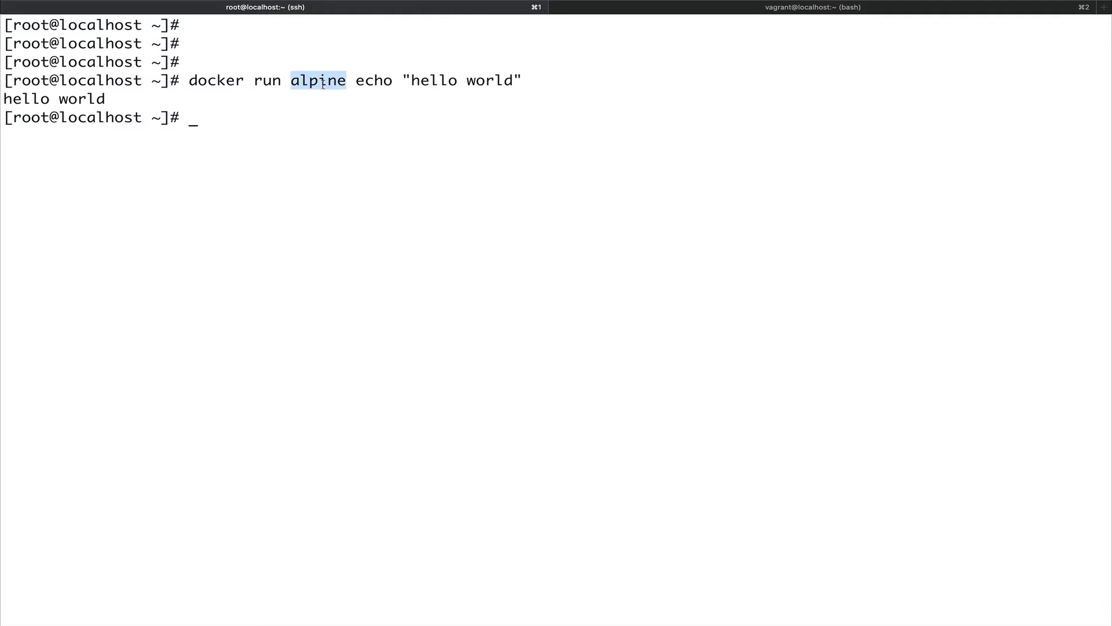
{"action": "mouse_move", "coordinate": [428, 172]}
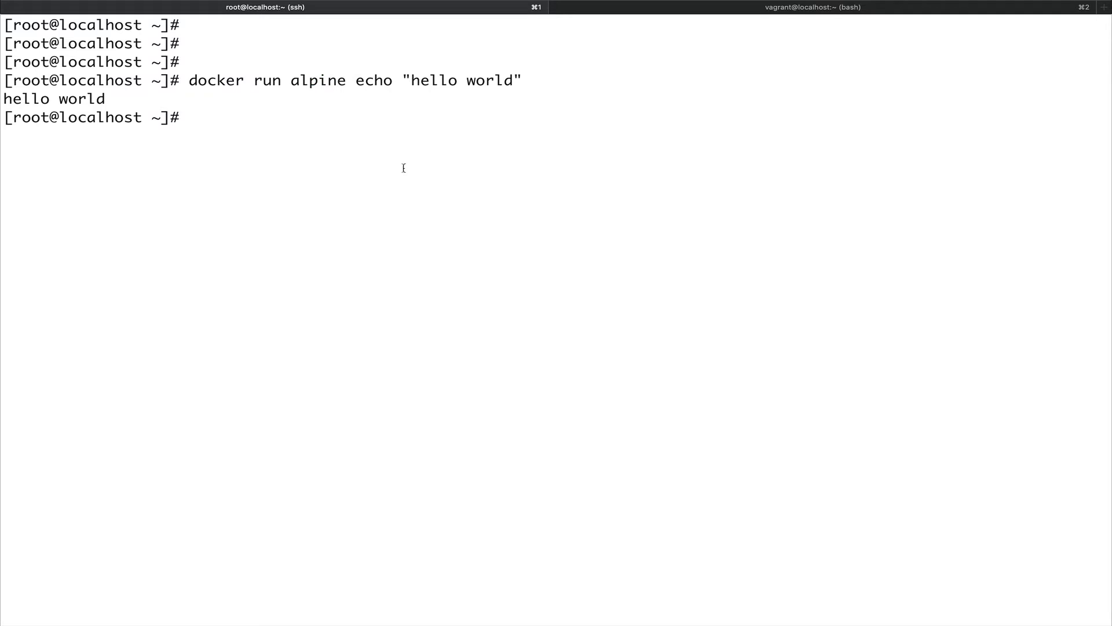
Run docker images to list alpine and hello-world, highlighting the hello-world repository name.
{"action": "type", "text": "docker"}
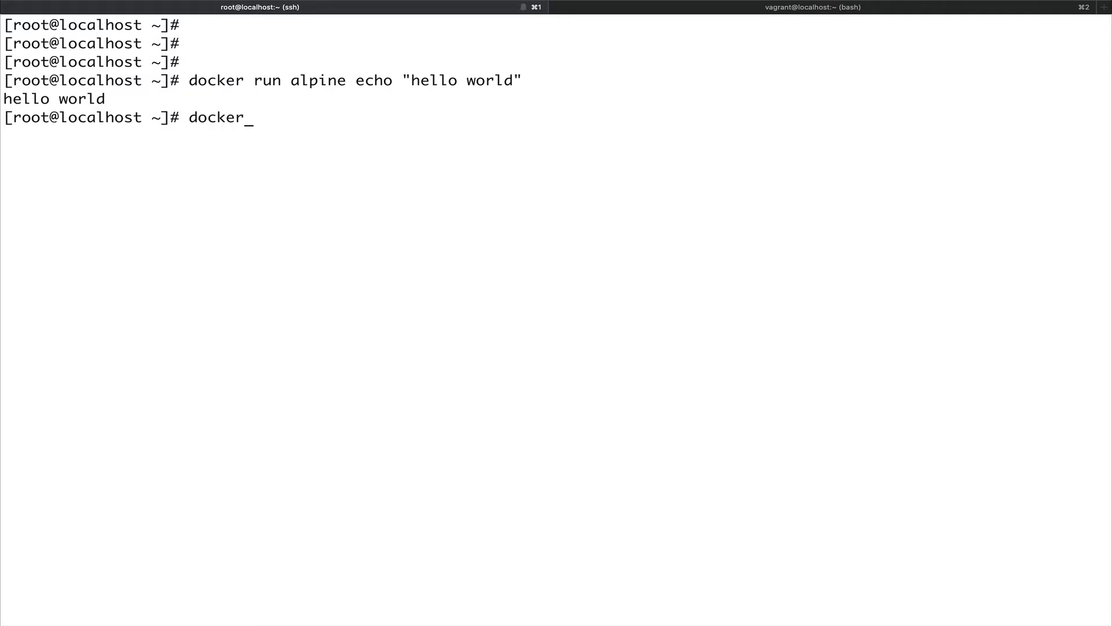
{"action": "type", "text": "images"}
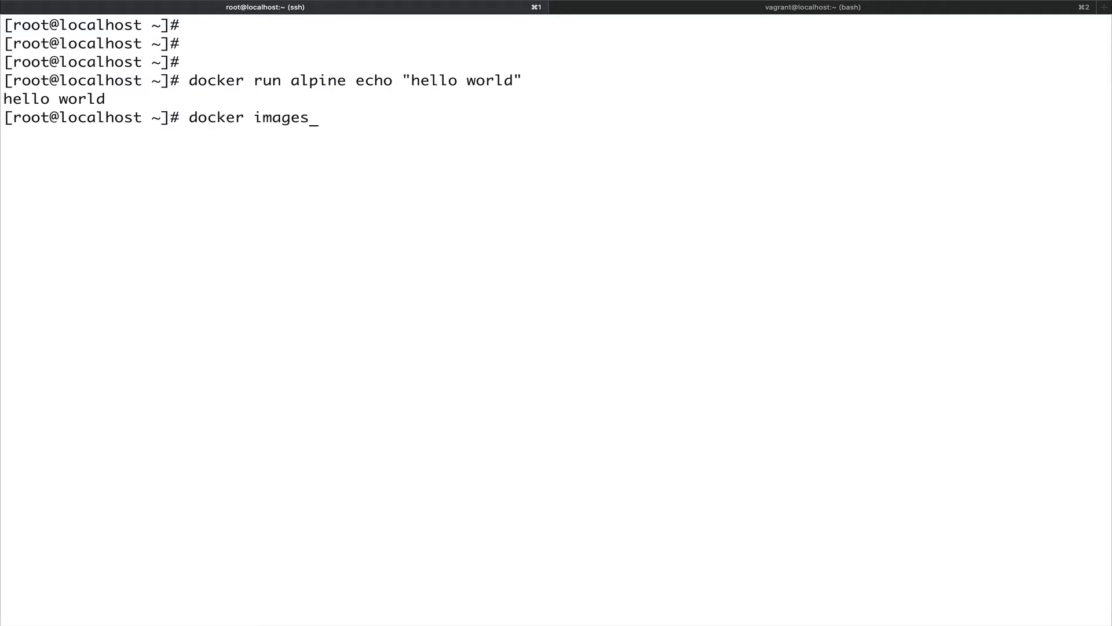
{"action": "key", "text": "Return"}
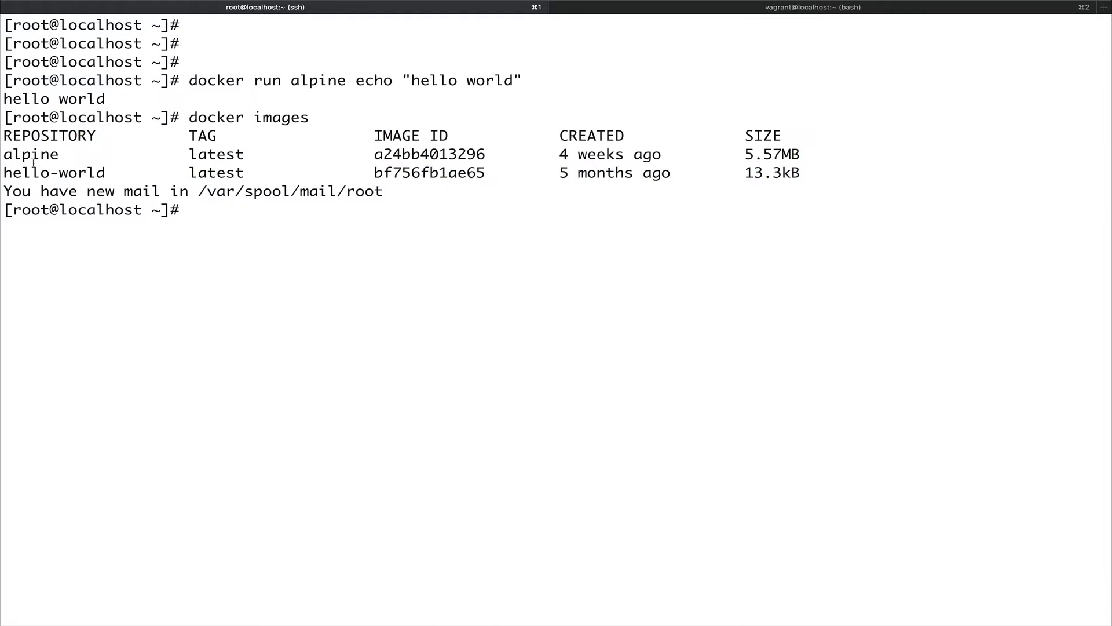
{"action": "double_click", "coordinate": [52, 173]}
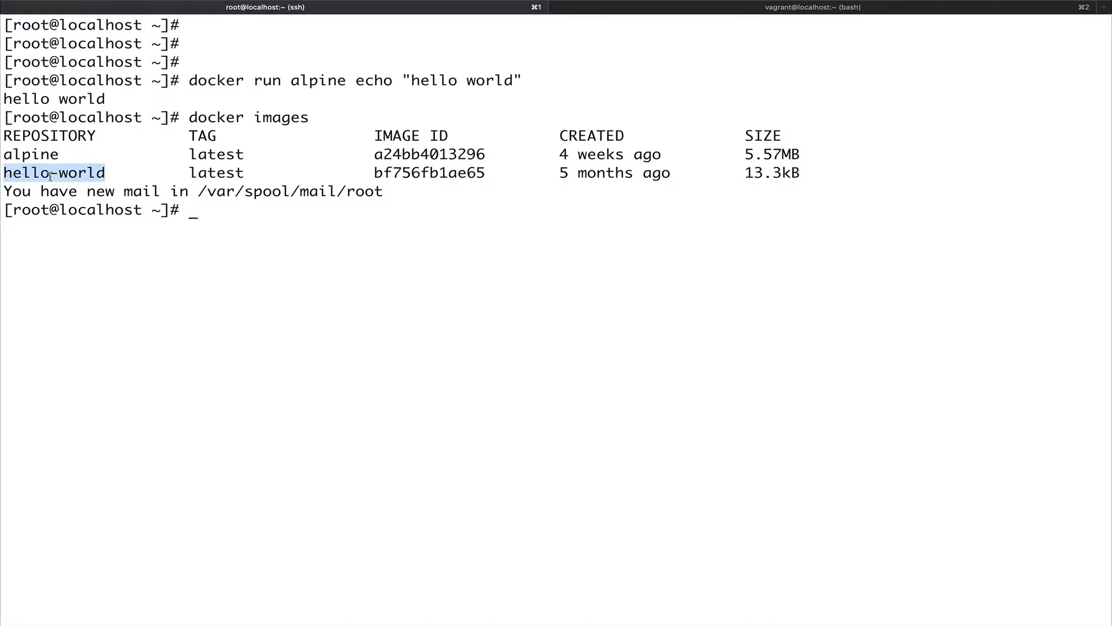
{"action": "mouse_move", "coordinate": [565, 429]}
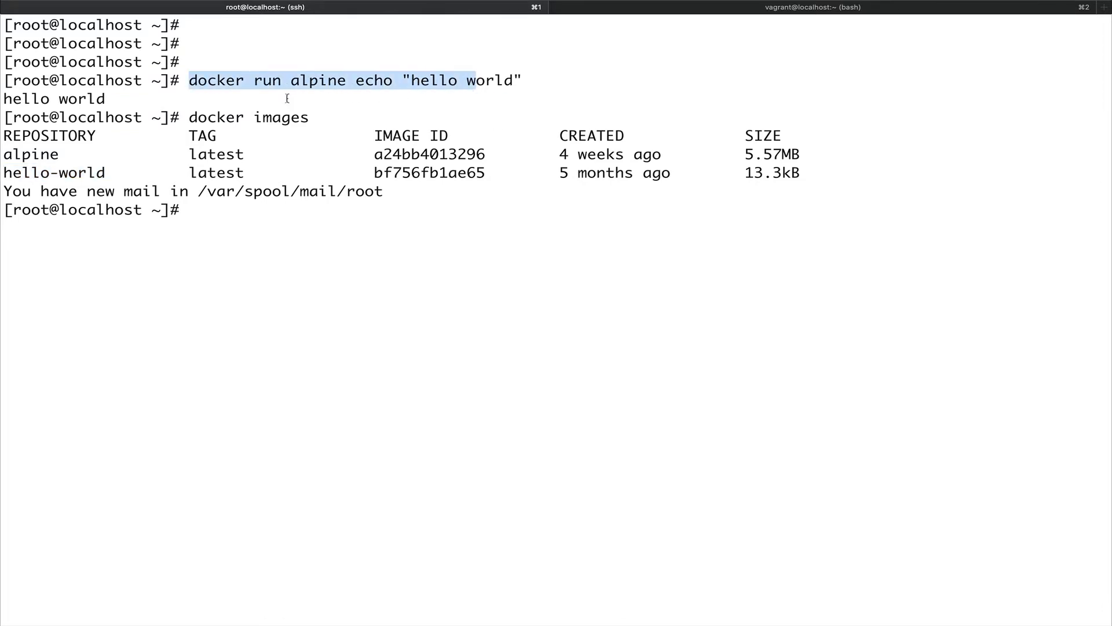
{"action": "mouse_move", "coordinate": [5, 100]}
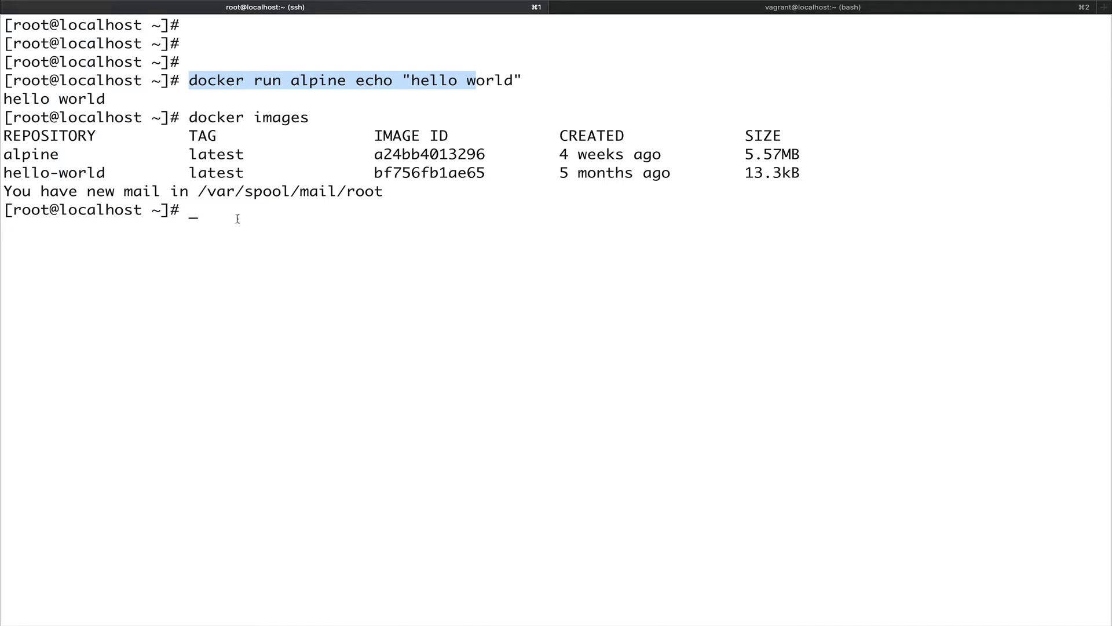
{"action": "mouse_move", "coordinate": [274, 258]}
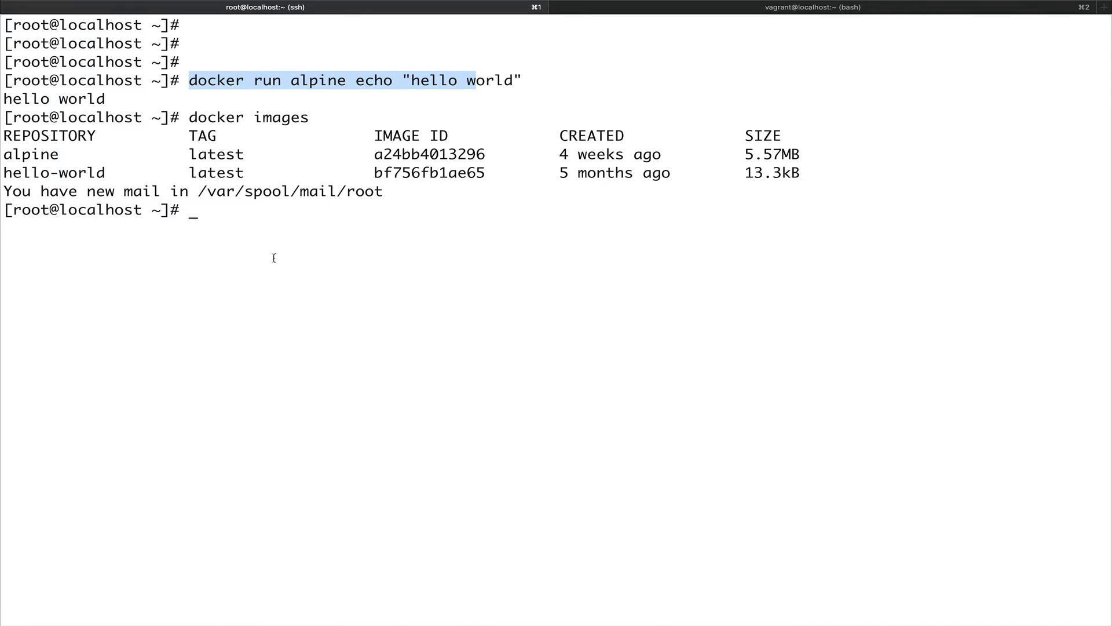
Begin the docker ps command to check for running containers.
{"action": "type", "text": "docker ps"}
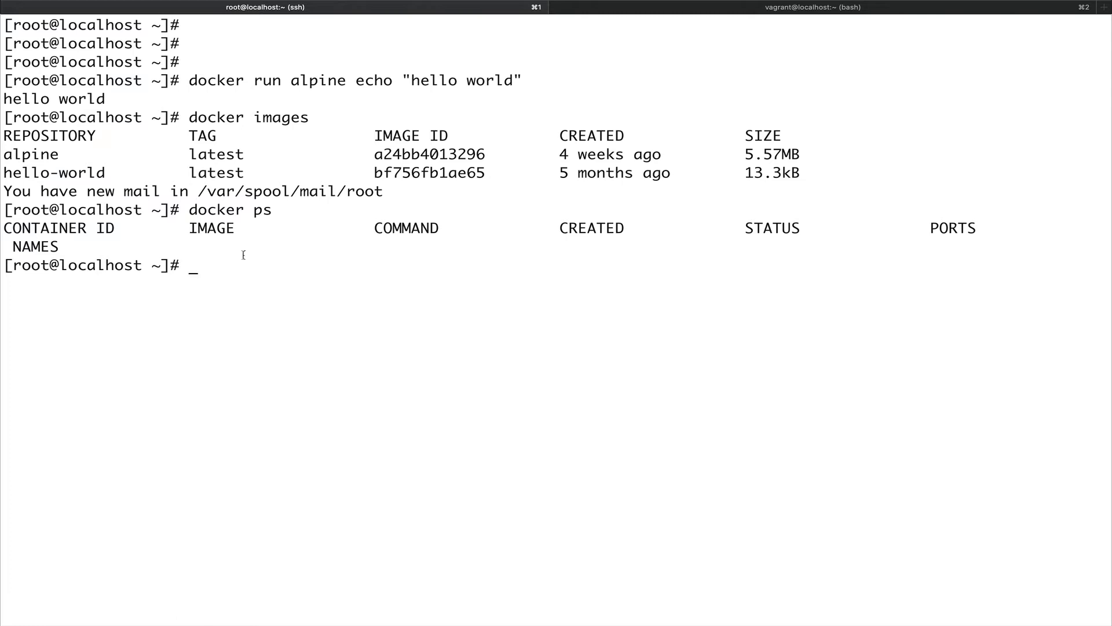
Run docker ps -a to list all exited containers and point out two auto-generated container names.
{"action": "type", "text": "docker p"}
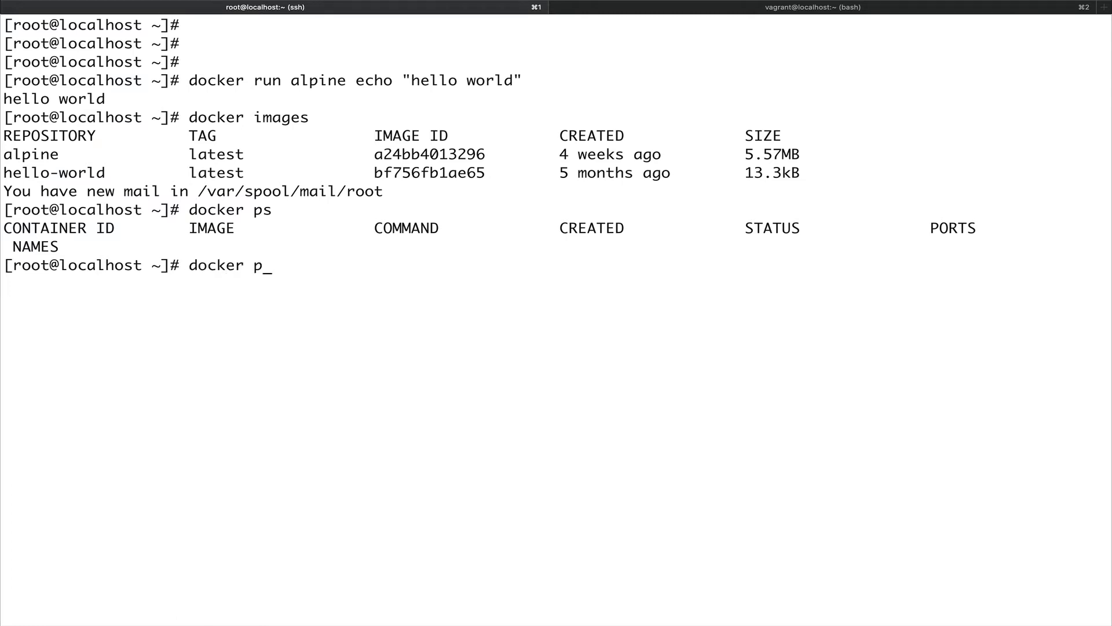
{"action": "type", "text": "s -a"}
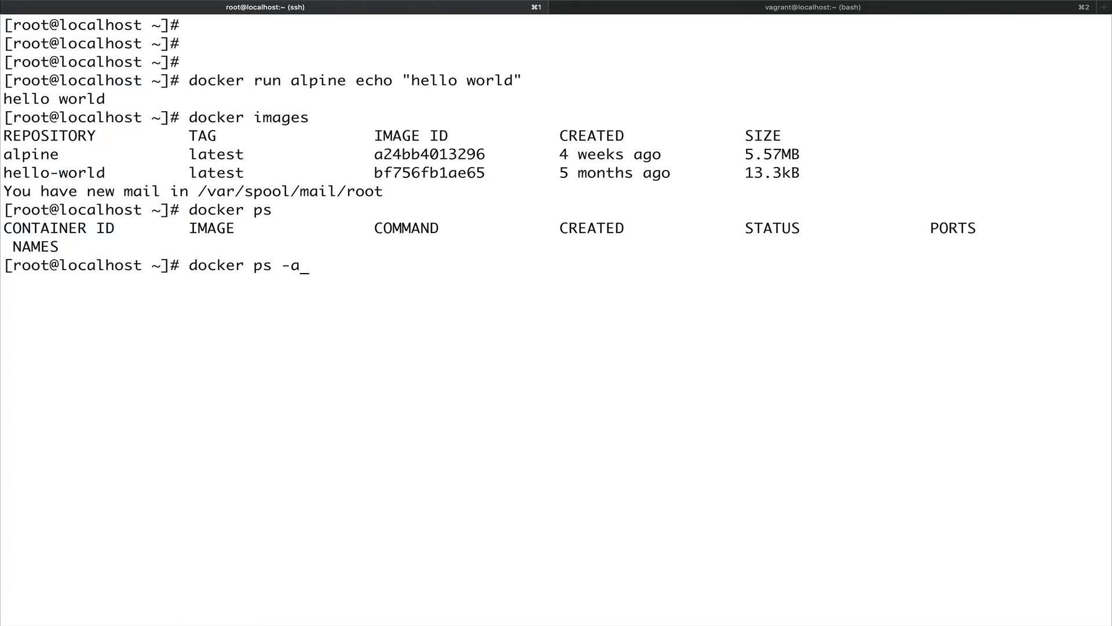
{"action": "key", "text": "Return"}
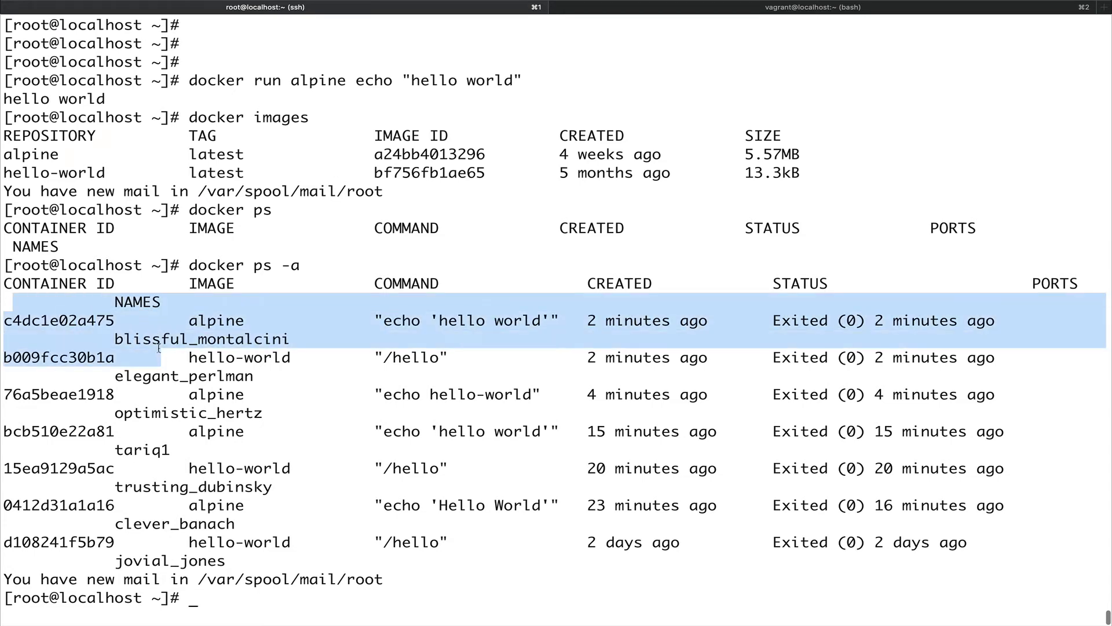
{"action": "mouse_move", "coordinate": [317, 341]}
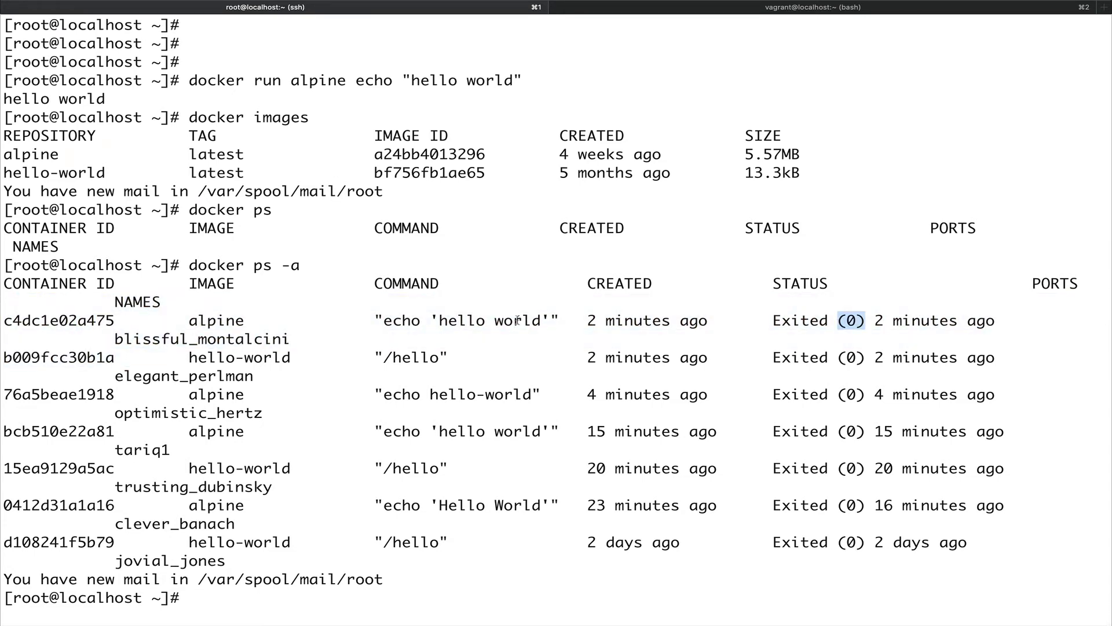
{"action": "mouse_move", "coordinate": [89, 327]}
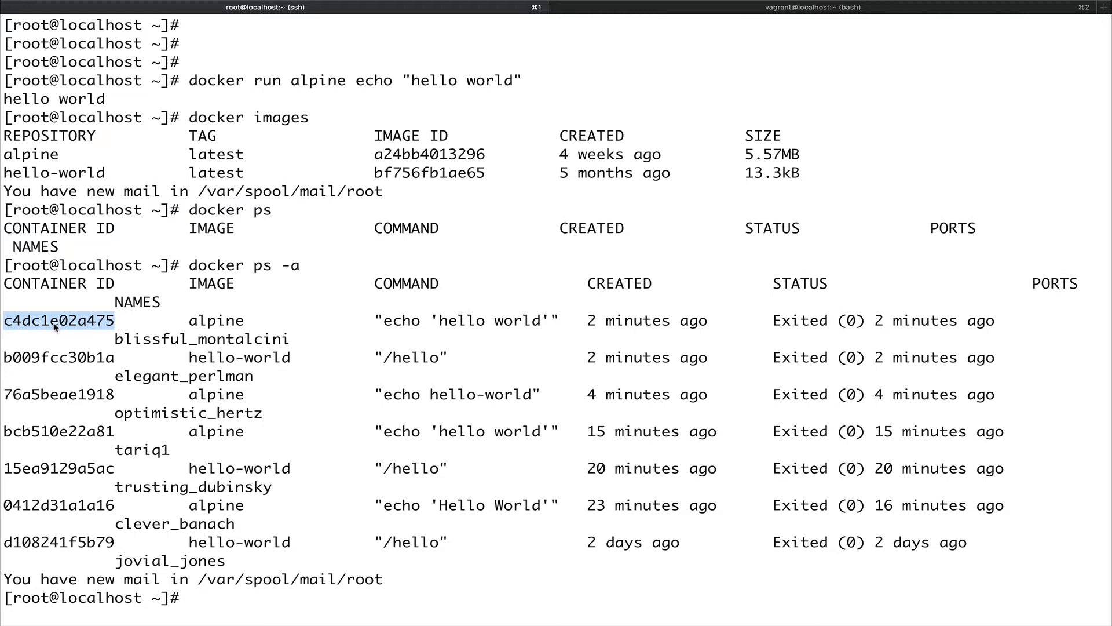
{"action": "mouse_move", "coordinate": [155, 341]}
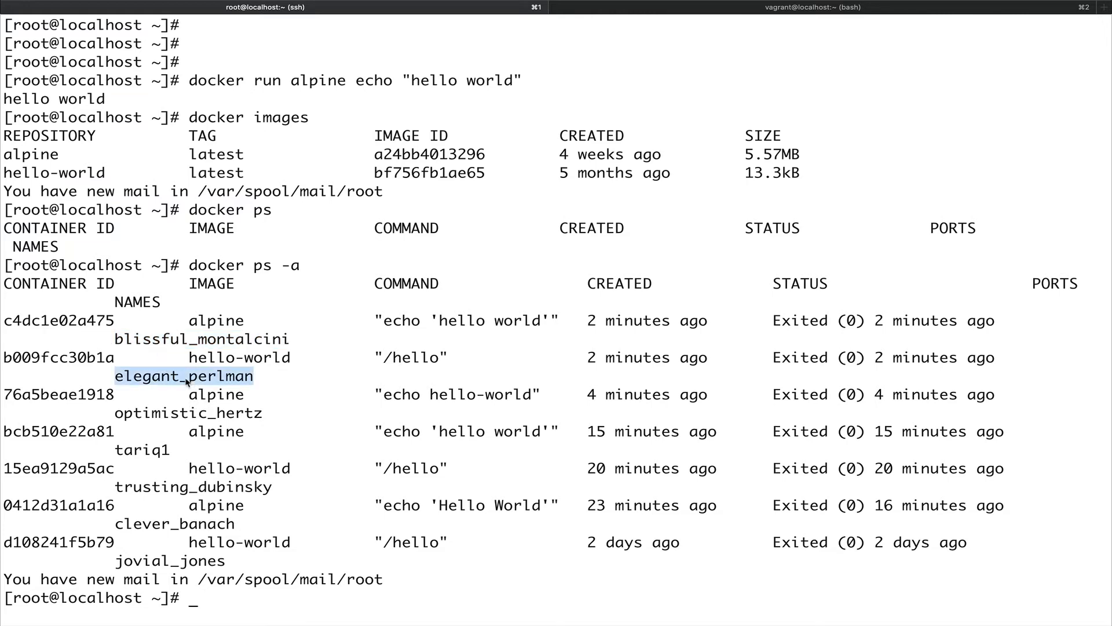
{"action": "double_click", "coordinate": [201, 339]}
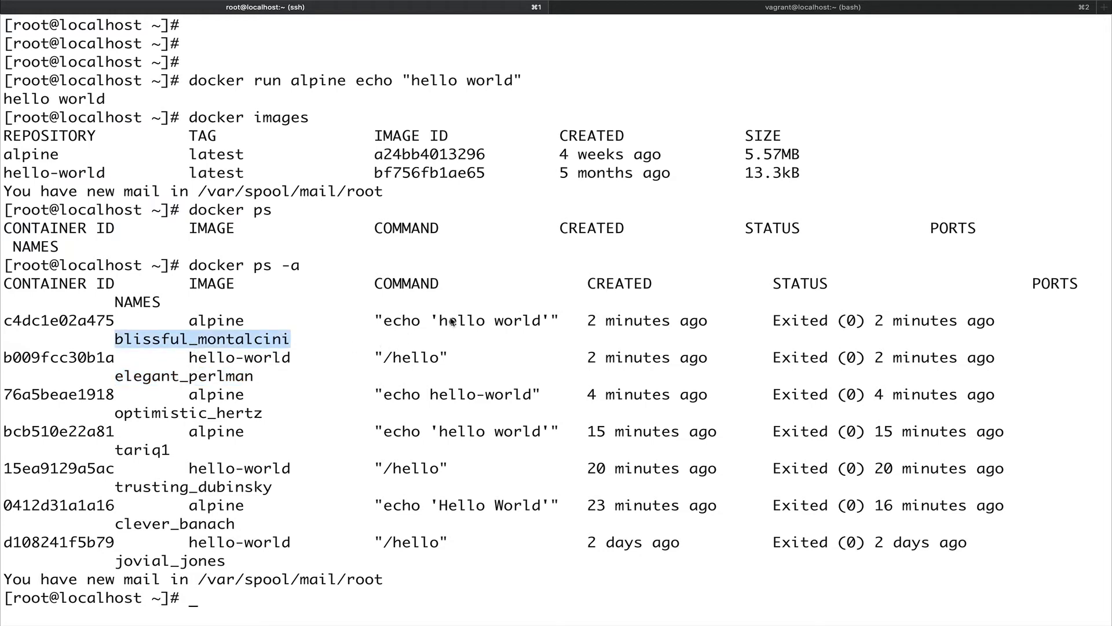
{"action": "double_click", "coordinate": [465, 319]}
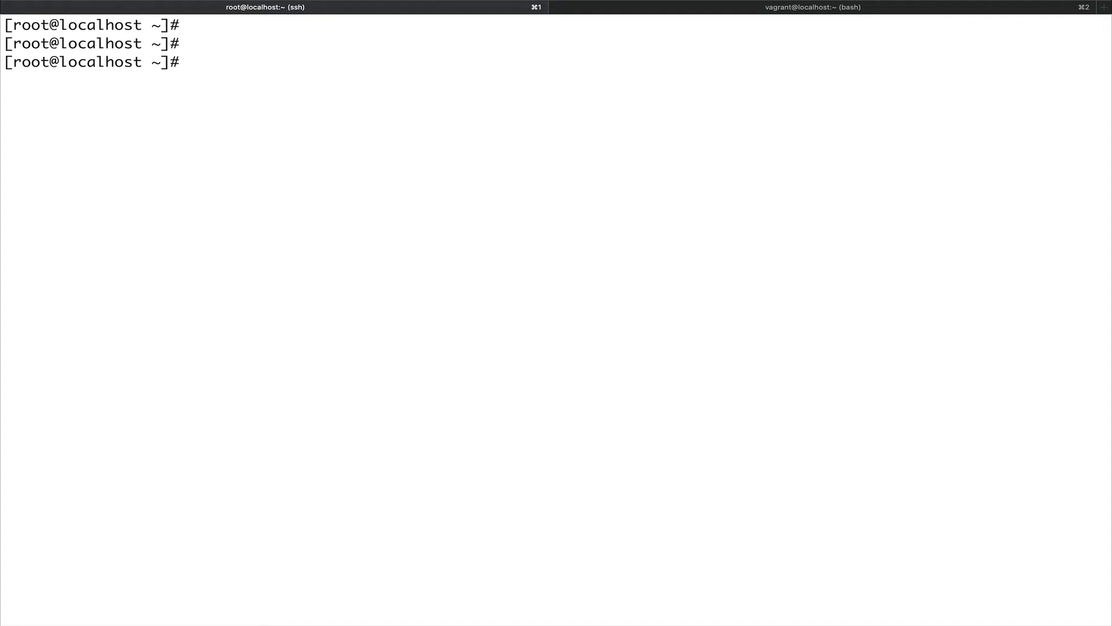
Run docker run --name mycontainer alpine echo "hello world" to start a named container.
{"action": "type", "text": "d"}
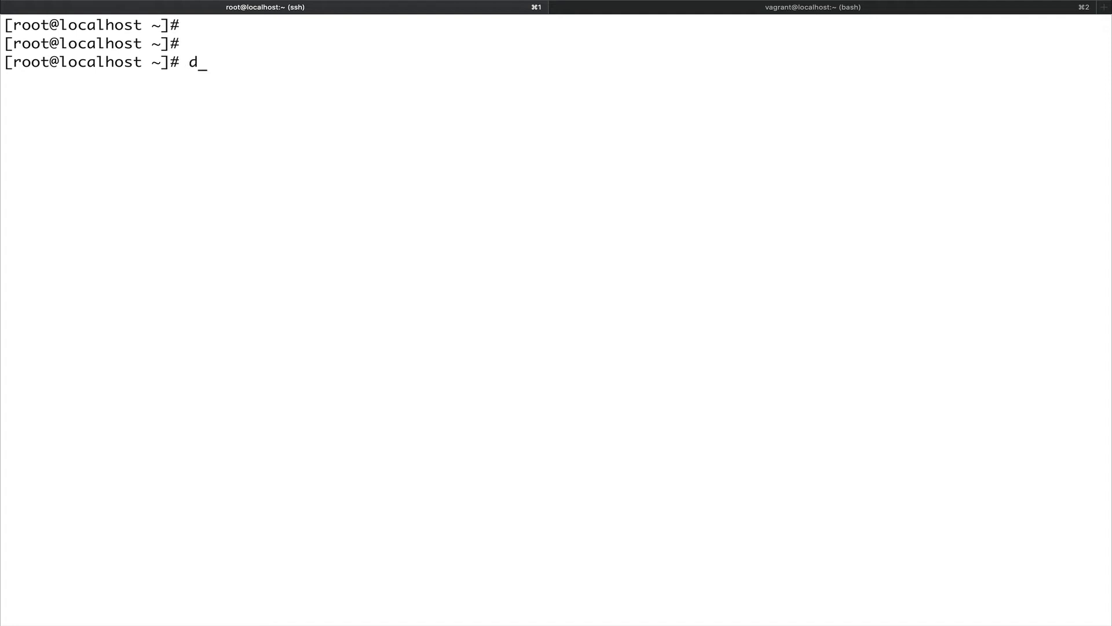
{"action": "type", "text": "ocker run"}
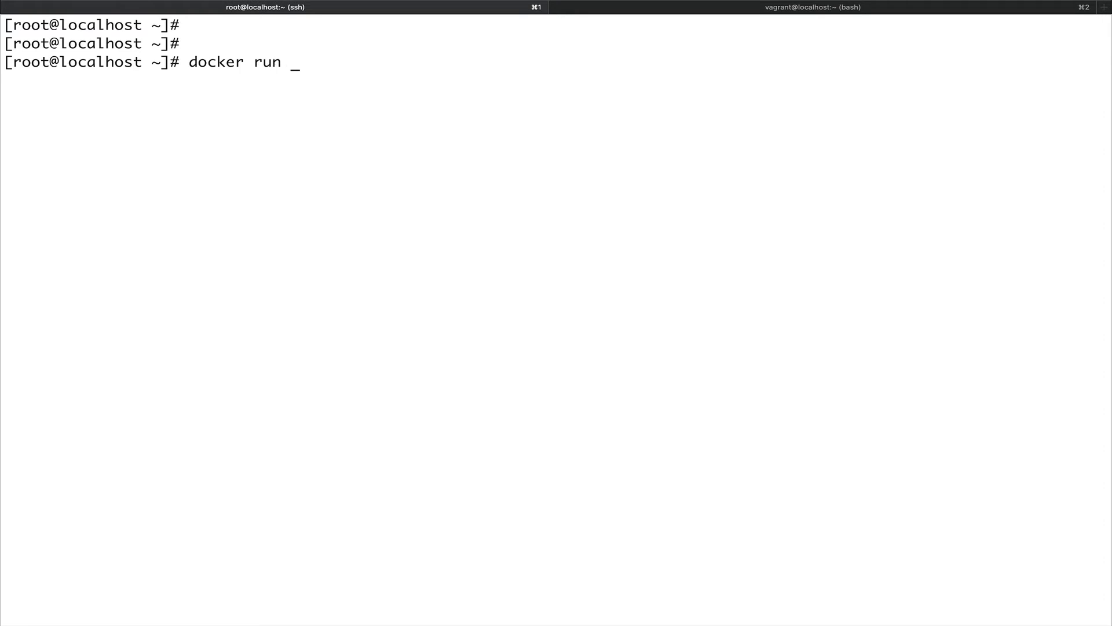
{"action": "type", "text": "--nam"}
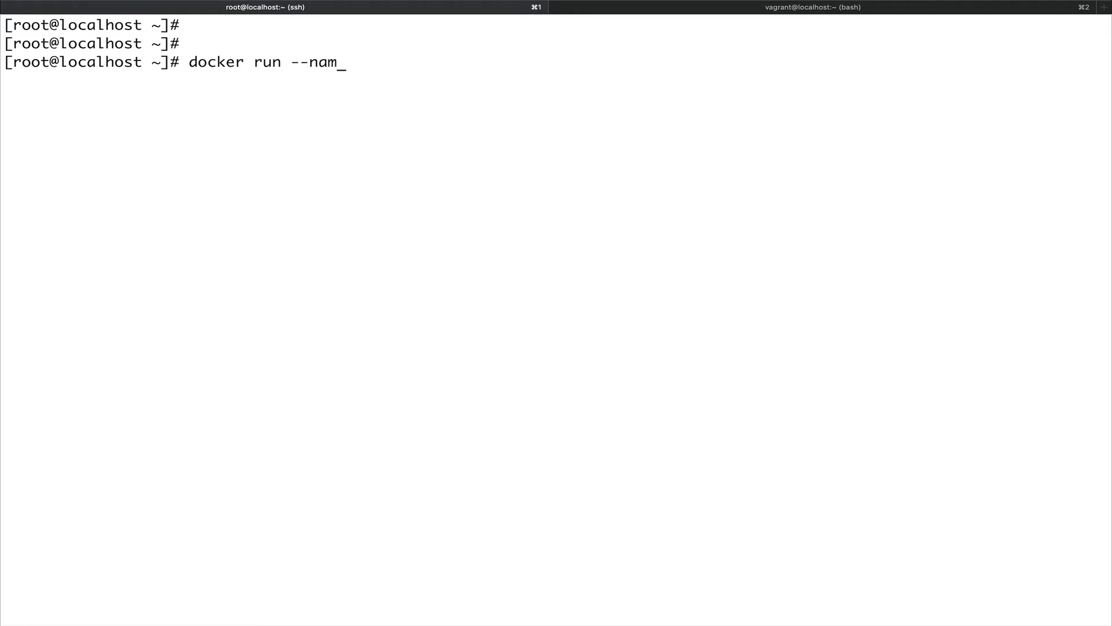
{"action": "type", "text": "e m"}
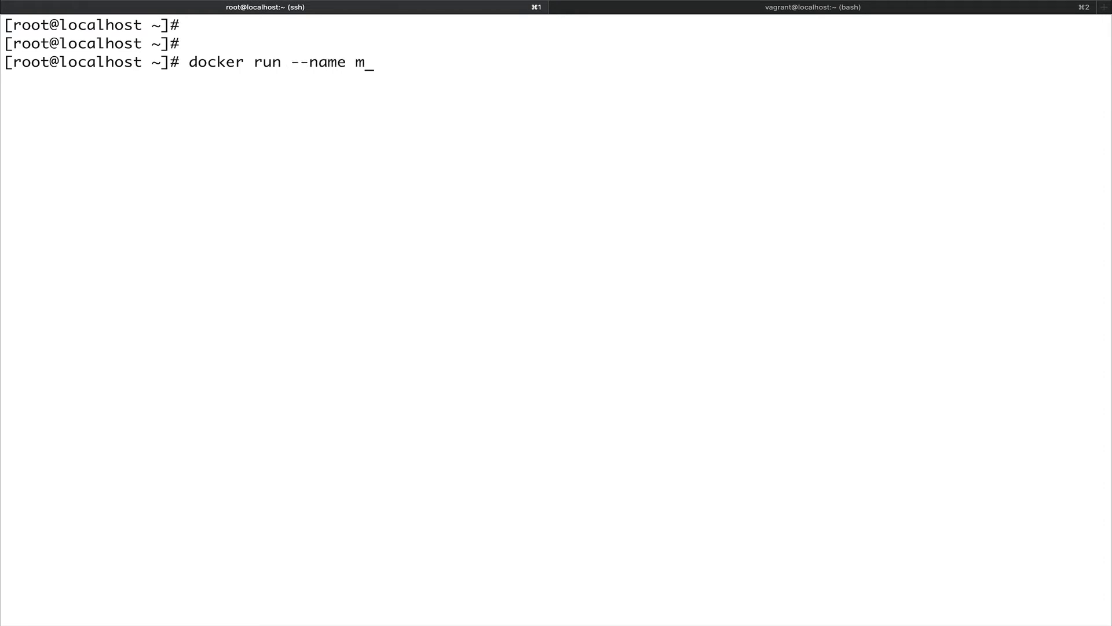
{"action": "type", "text": "ycontainer"}
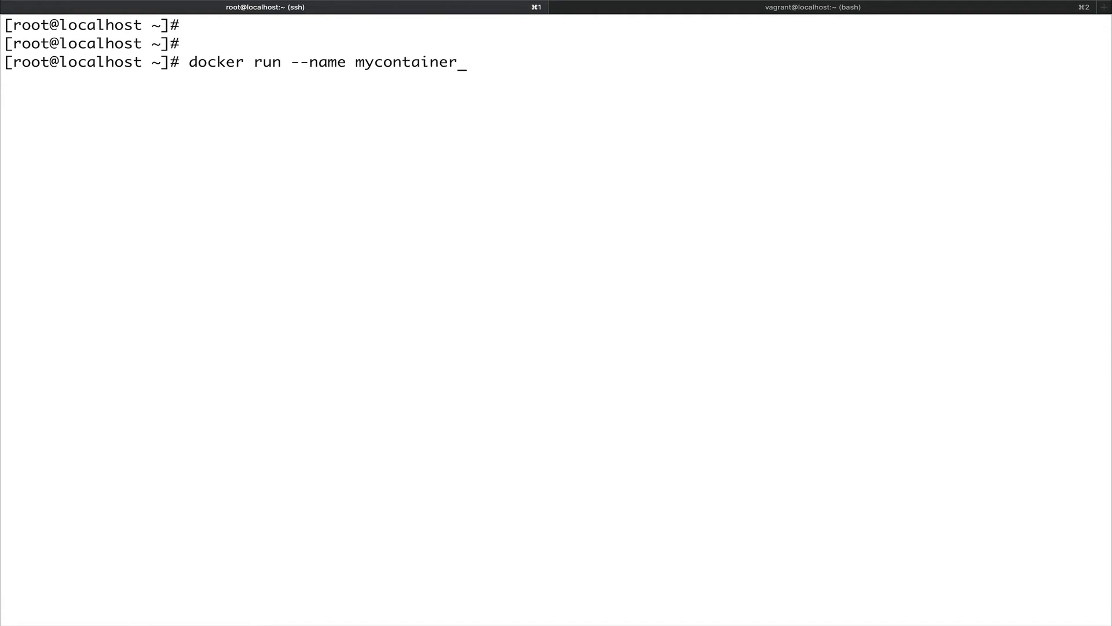
{"action": "type", "text": "a"}
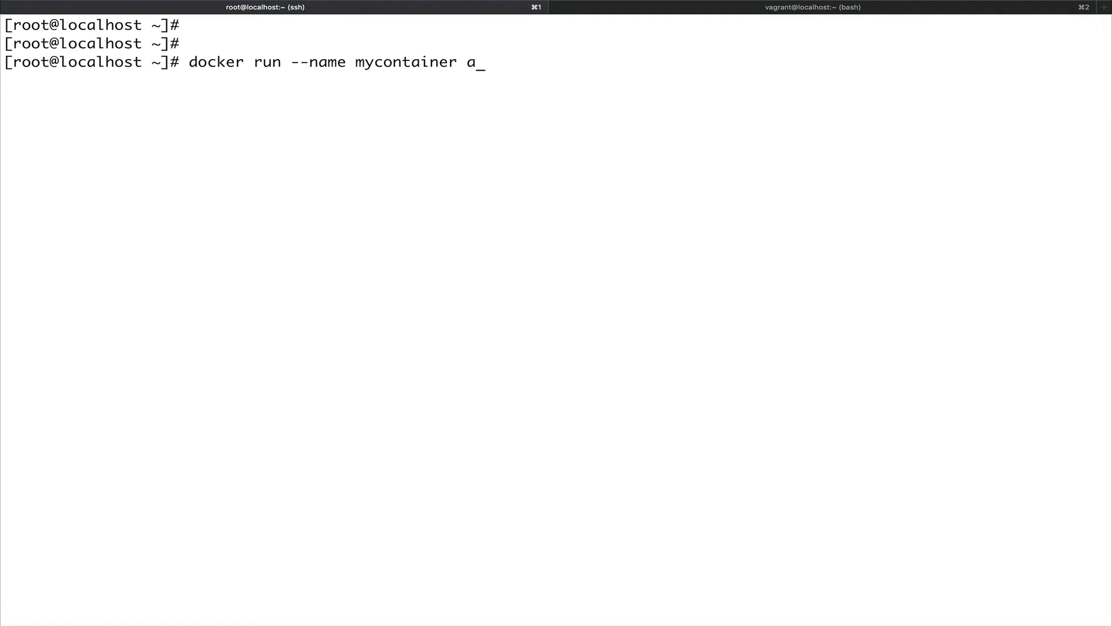
{"action": "type", "text": "lpine"}
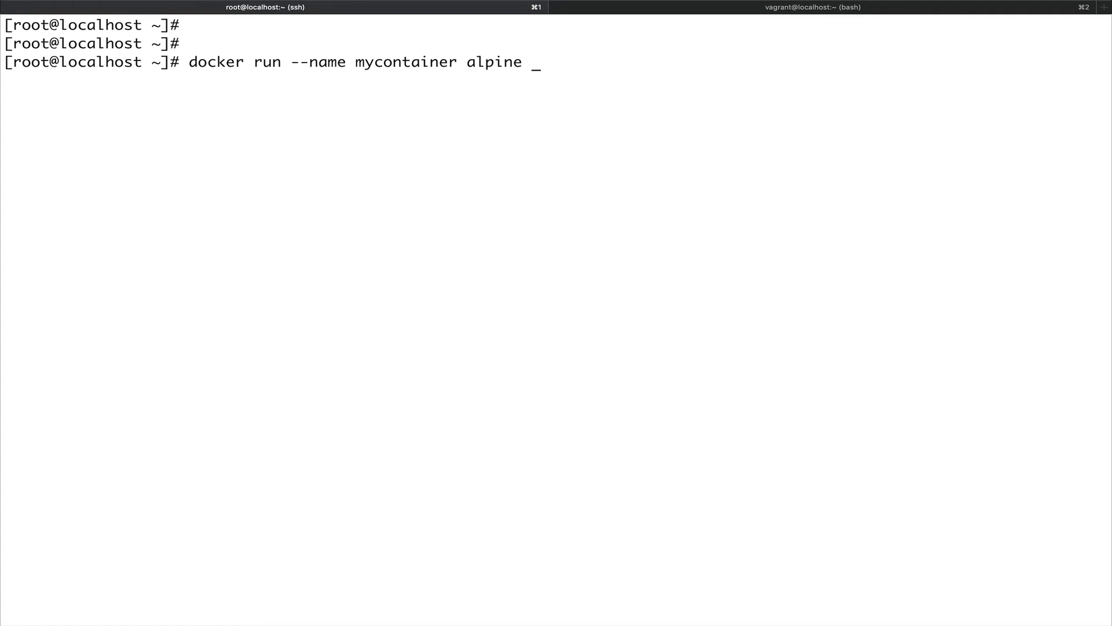
{"action": "type", "text": "echo"}
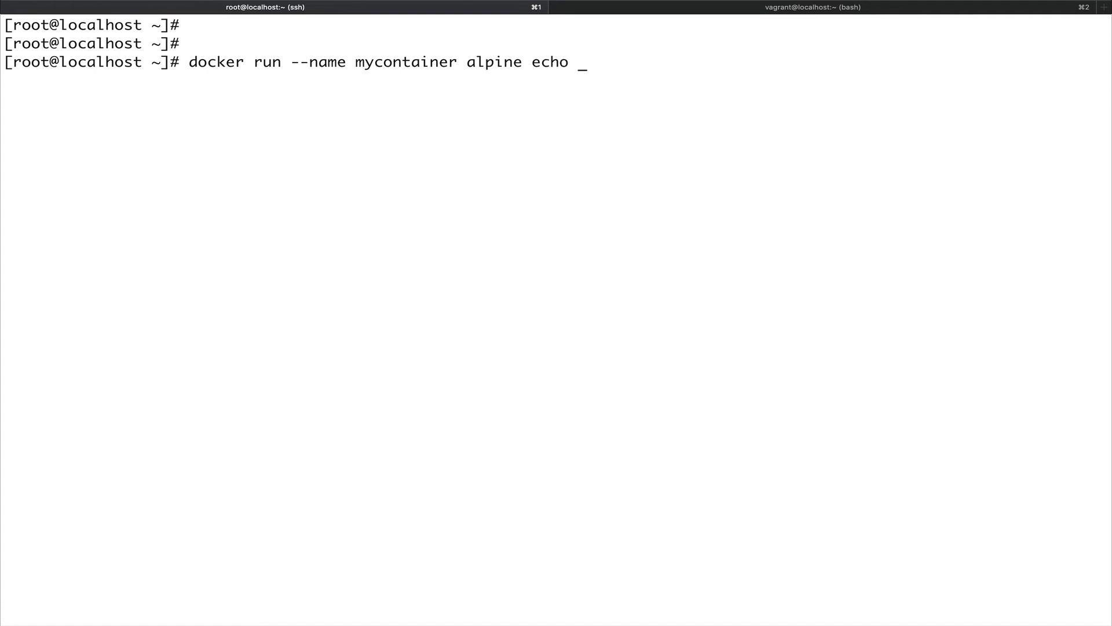
{"action": "type", "text": "\"hello"}
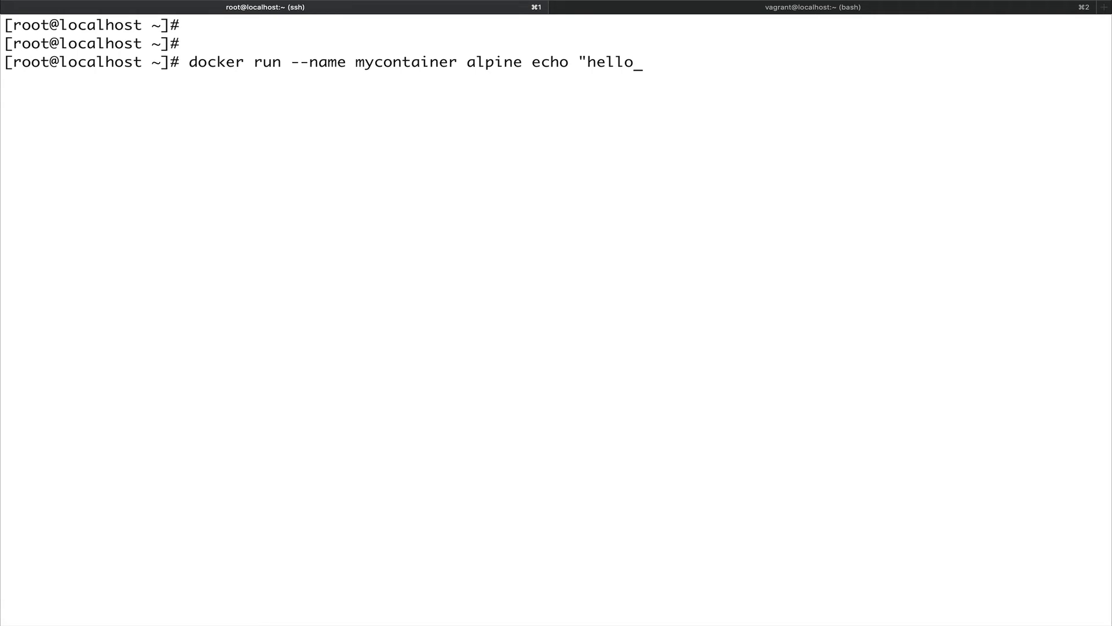
{"action": "type", "text": "world\""}
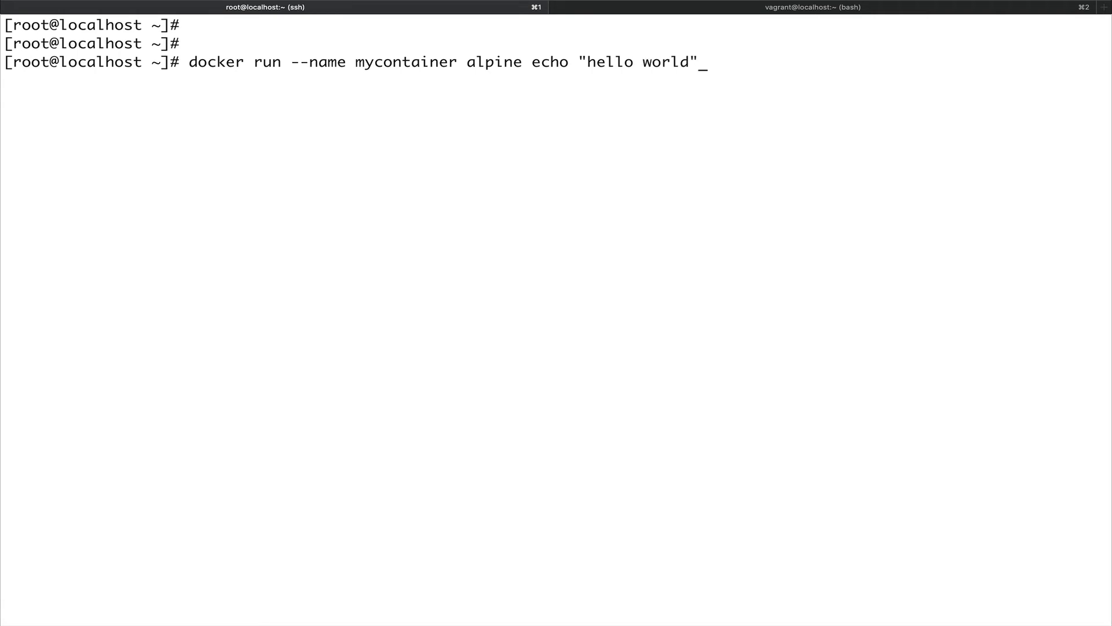
{"action": "key", "text": "Return"}
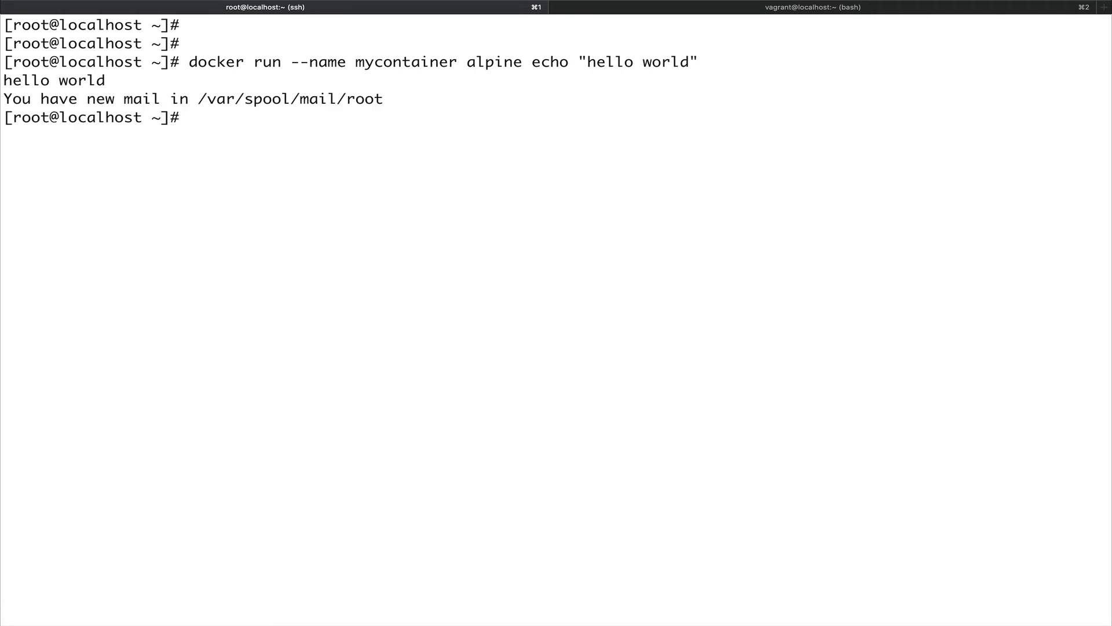
{"action": "mouse_move", "coordinate": [209, 145]}
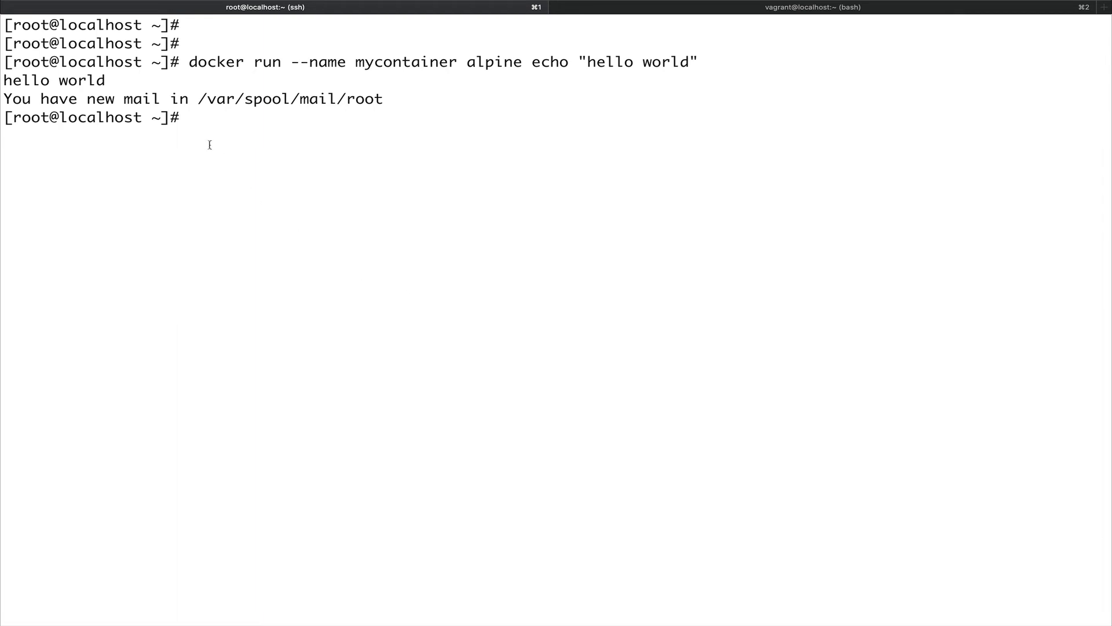
Point out the hello world output and start the next docker command.
{"action": "double_click", "coordinate": [27, 80]}
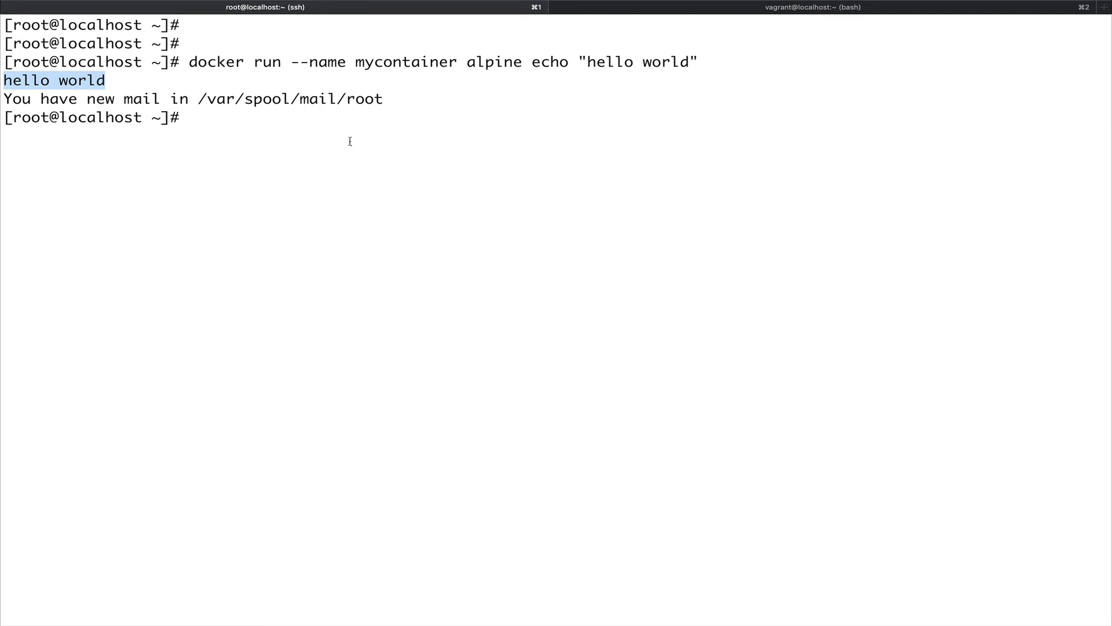
{"action": "type", "text": "dockj"}
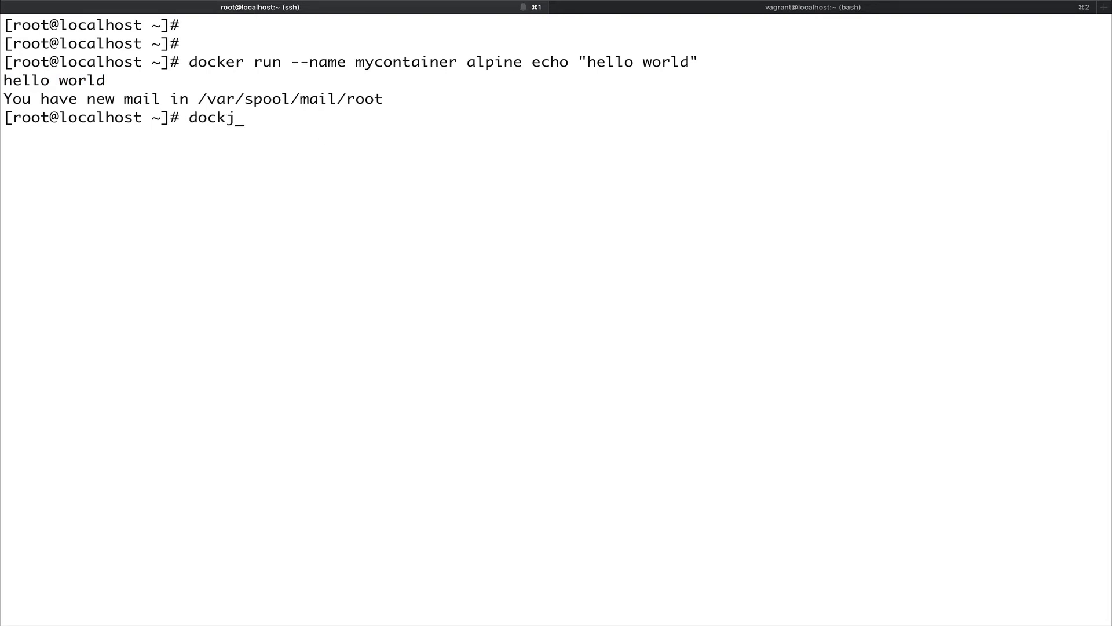
{"action": "type", "text": "docker ps -a"}
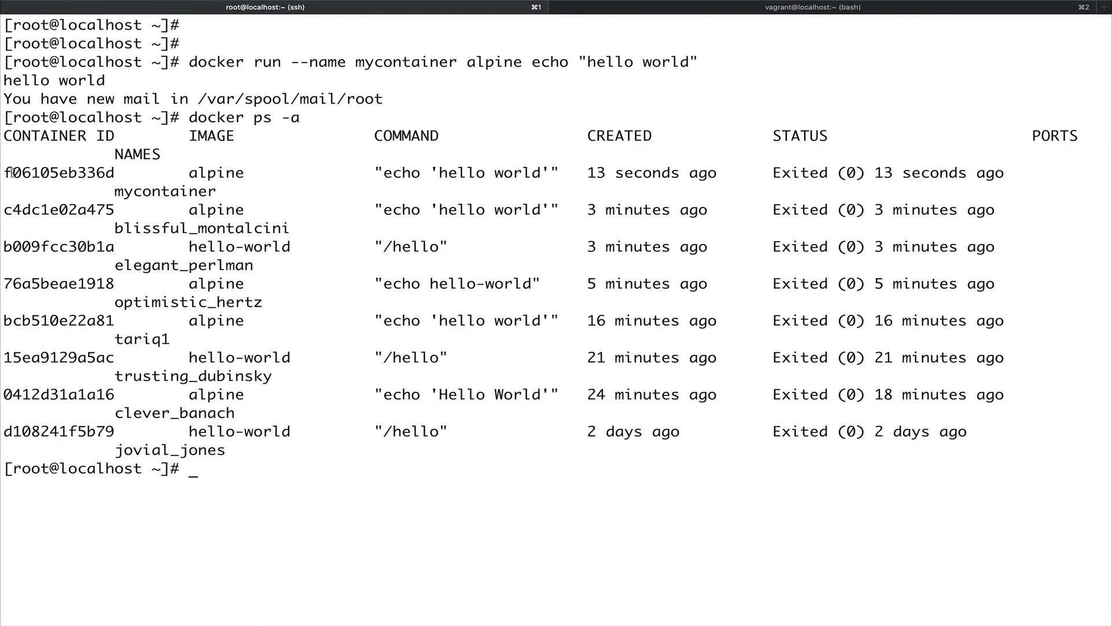
Point out the mycontainer entry in the docker ps -a container list.
{"action": "double_click", "coordinate": [53, 172]}
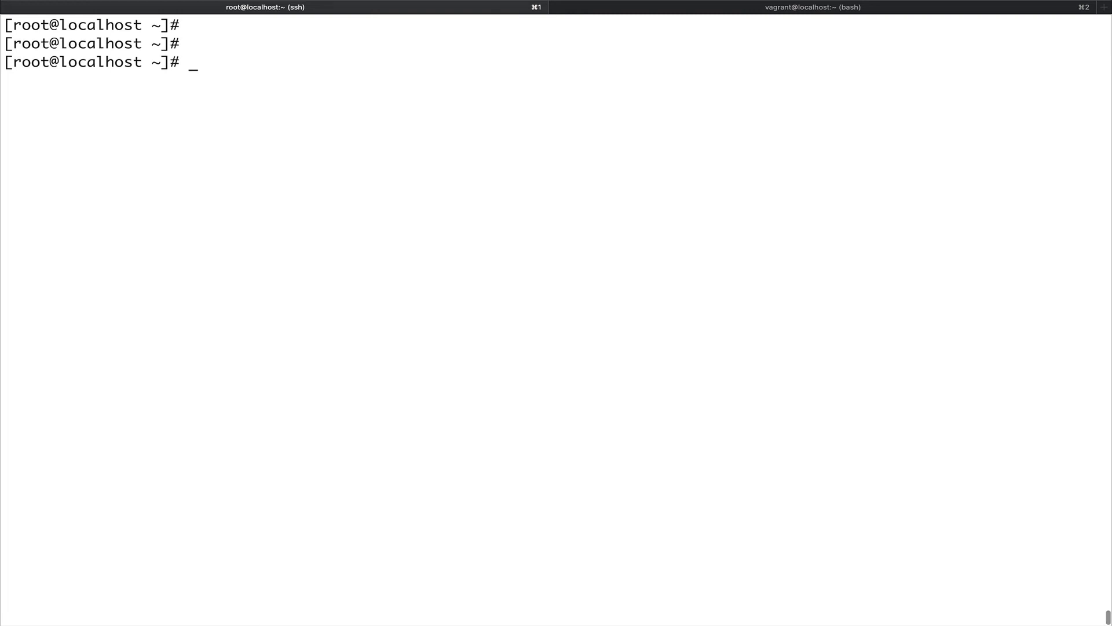
Run docker images to list alpine and hello-world, then begin a docker rm command.
{"action": "type", "text": "doc"}
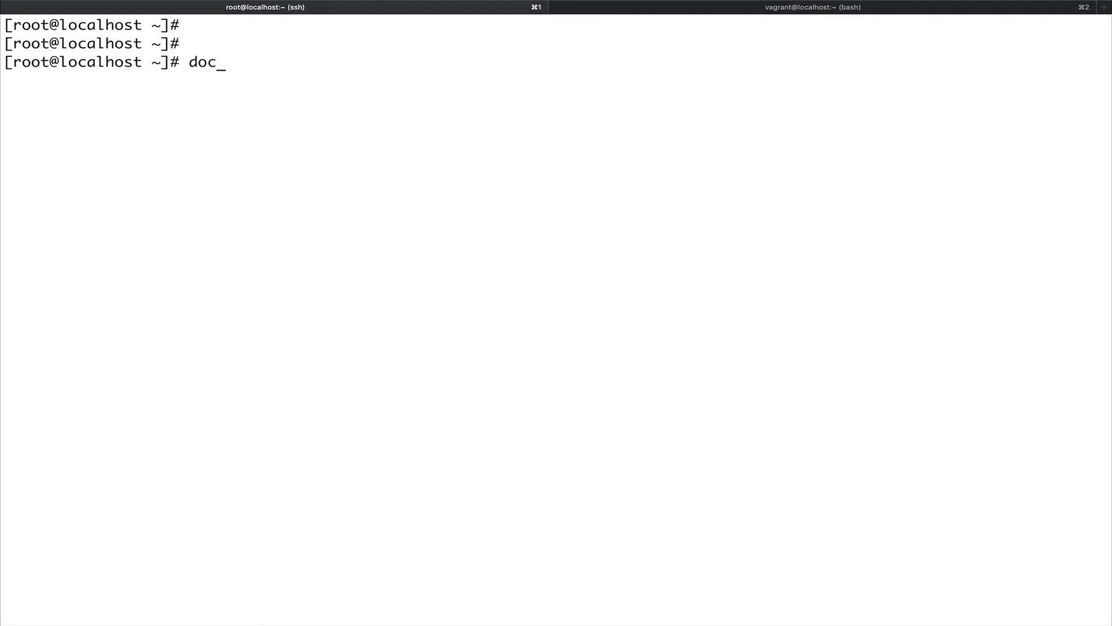
{"action": "type", "text": "ker imag"}
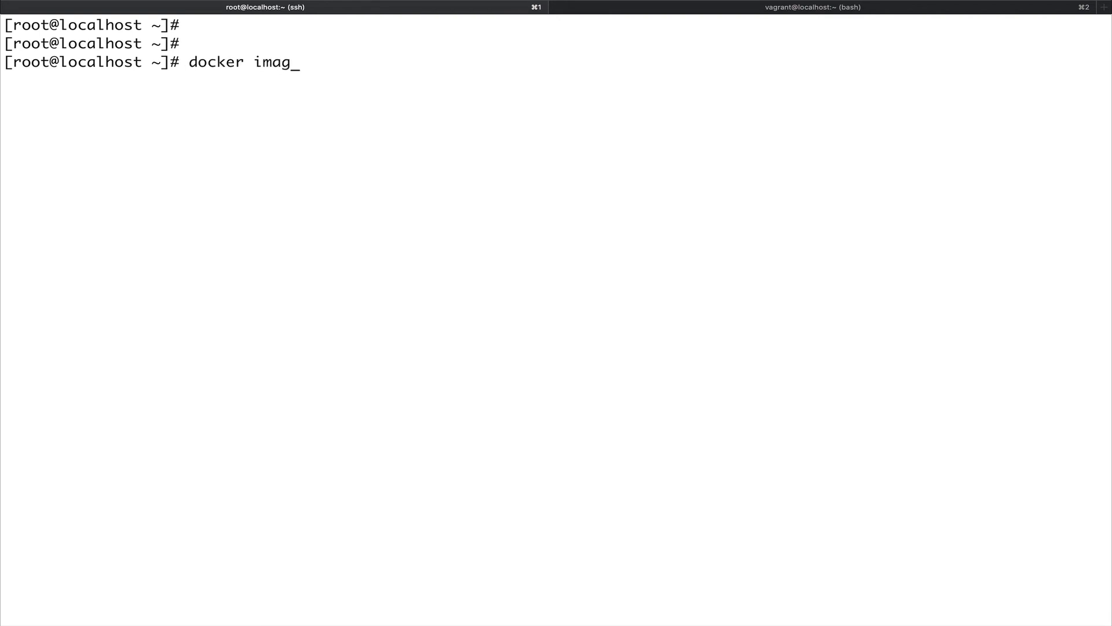
{"action": "key", "text": "Return"}
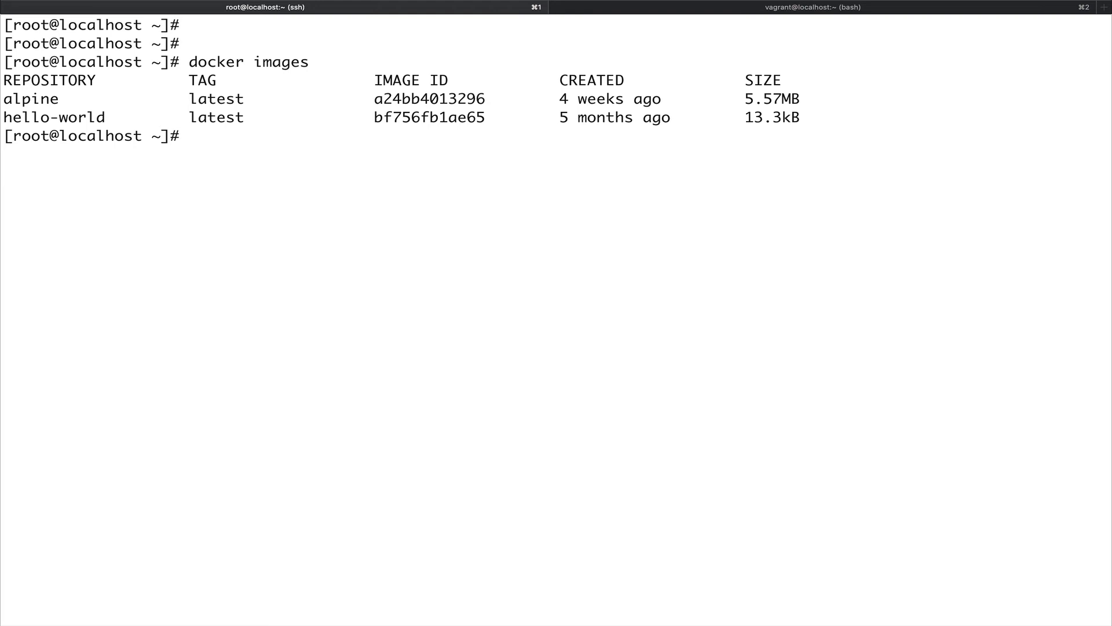
{"action": "type", "text": "dock"}
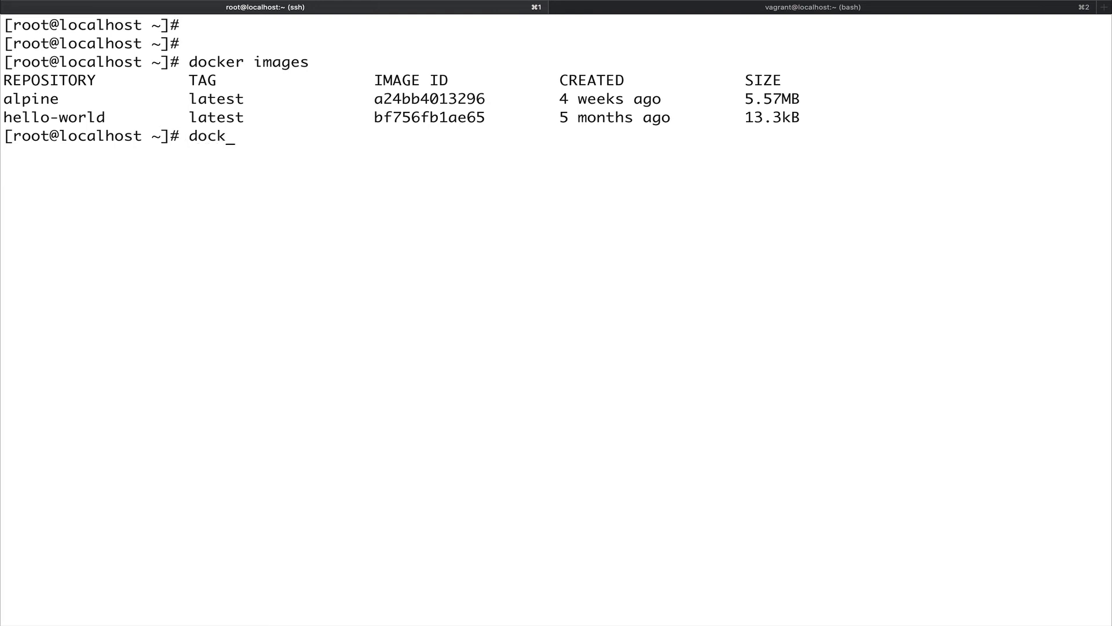
{"action": "type", "text": "er"}
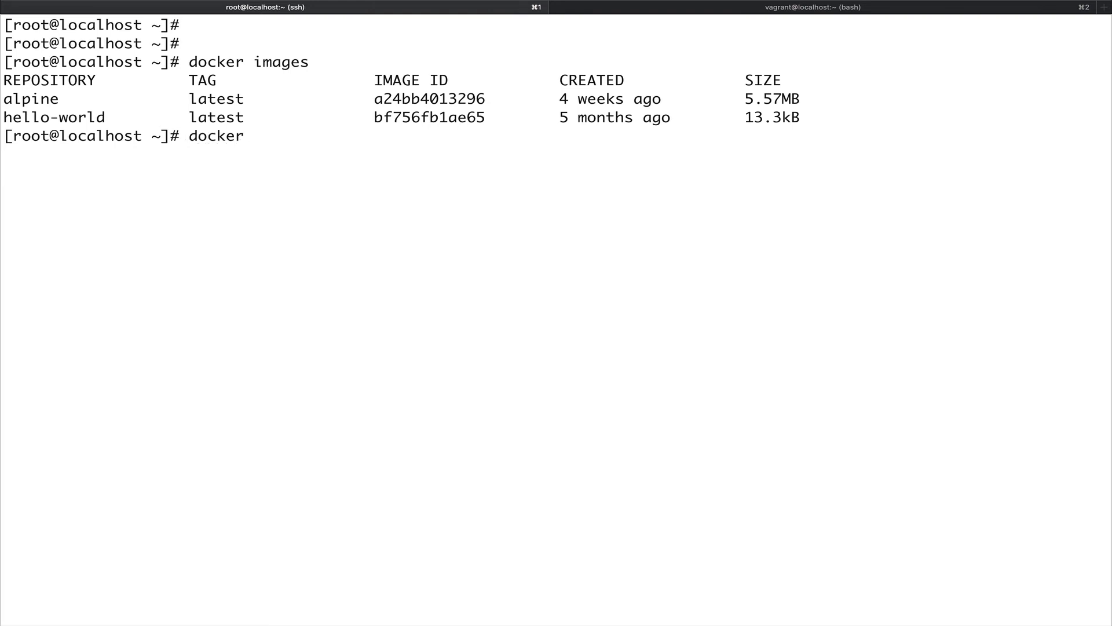
{"action": "type", "text": "rm"}
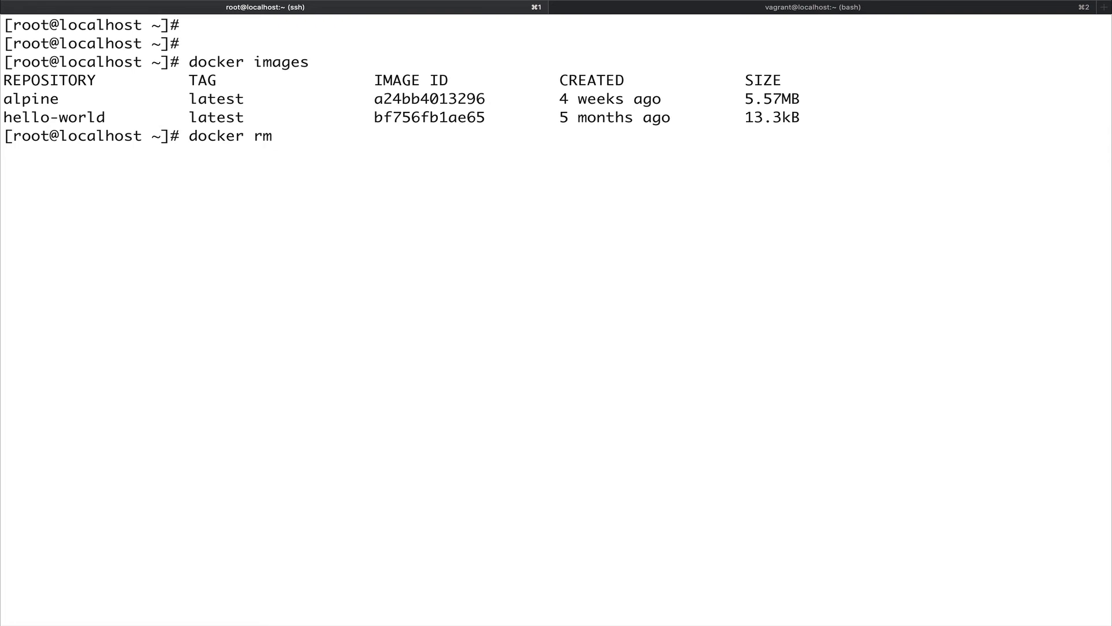
Run docker rmi a24bb4013296 and hit the conflict error naming stopped container c4dc1e02a475.
{"action": "type", "text": "i"}
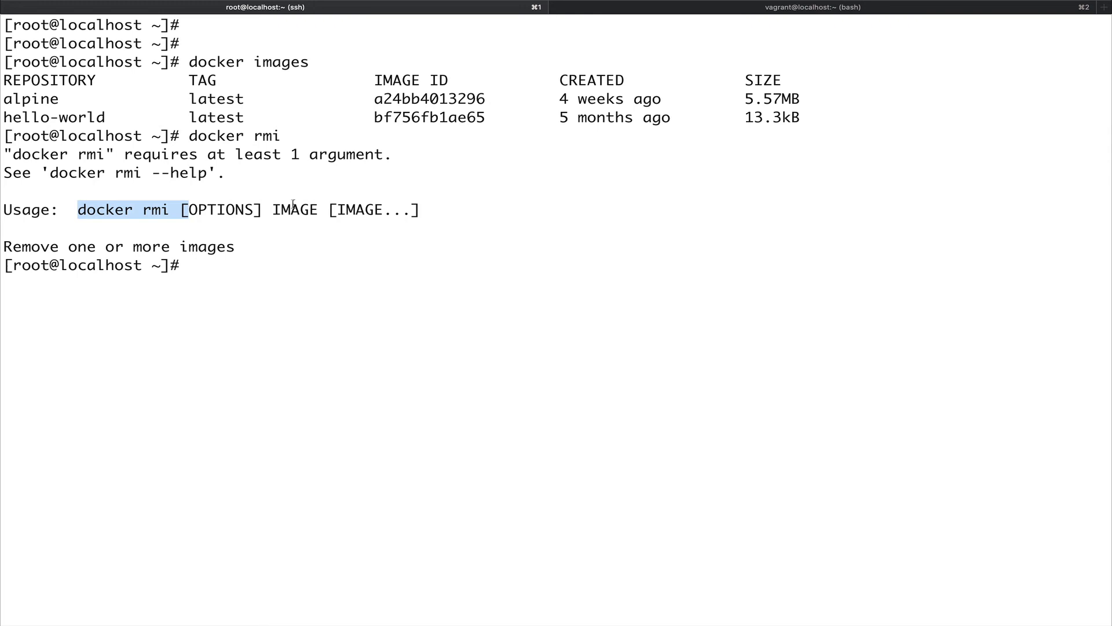
{"action": "type", "text": "doc"}
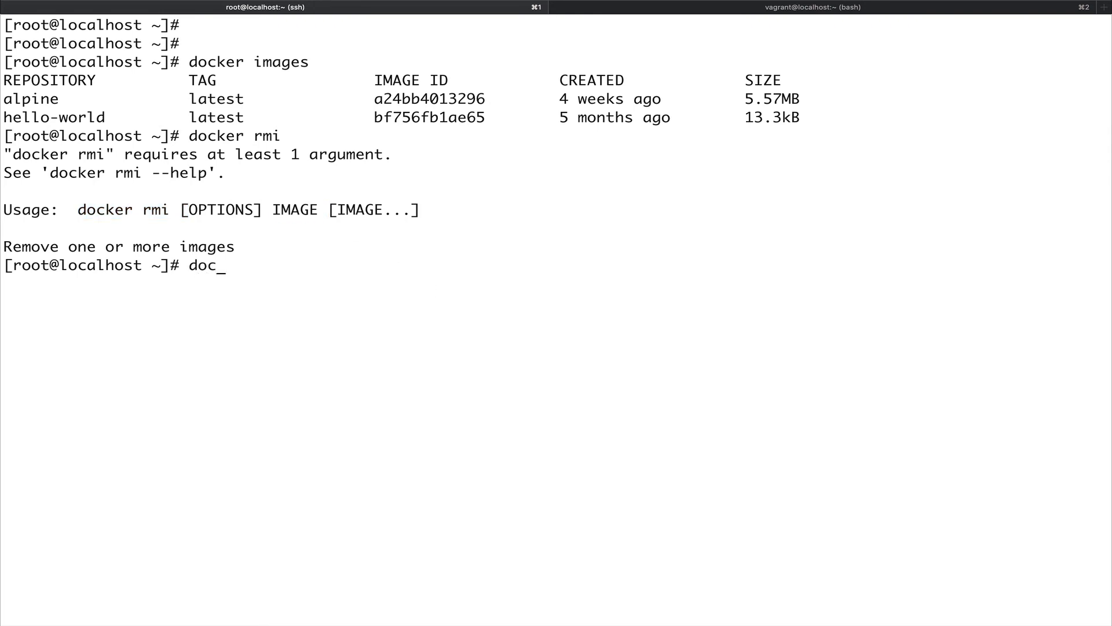
{"action": "type", "text": "ker rmi a24bb4013296"}
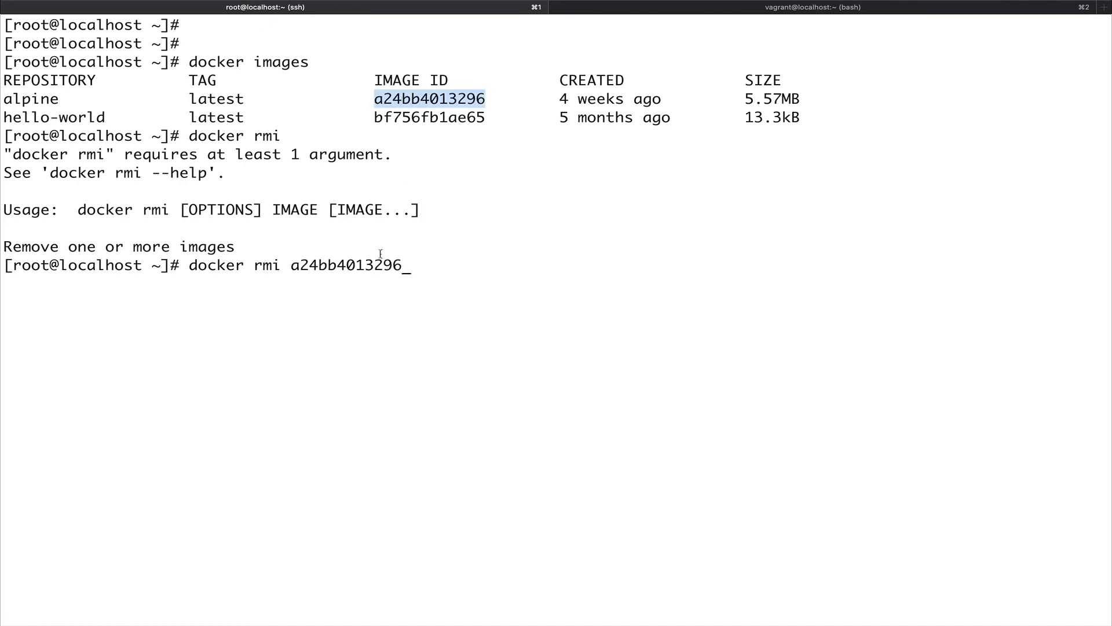
{"action": "key", "text": "Return"}
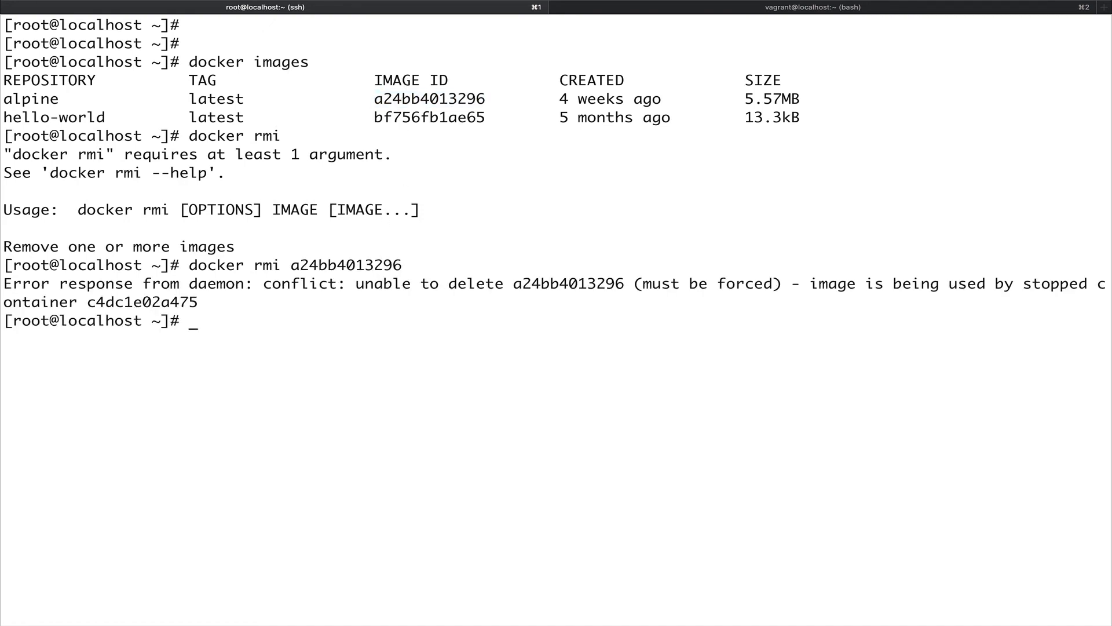
{"action": "mouse_move", "coordinate": [484, 317]}
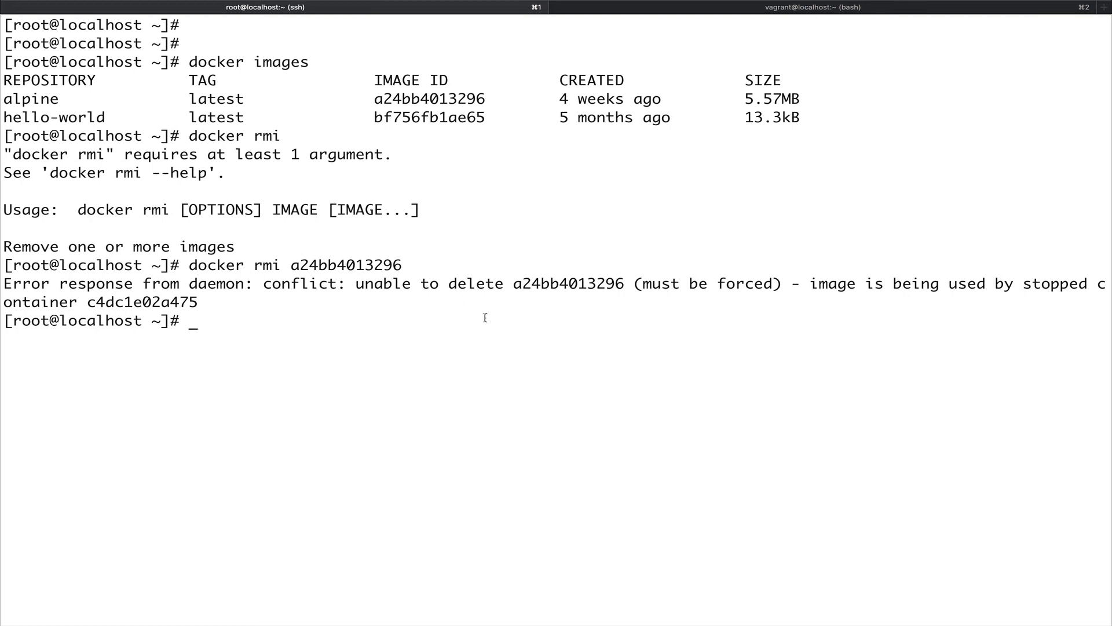
{"action": "mouse_move", "coordinate": [817, 285]}
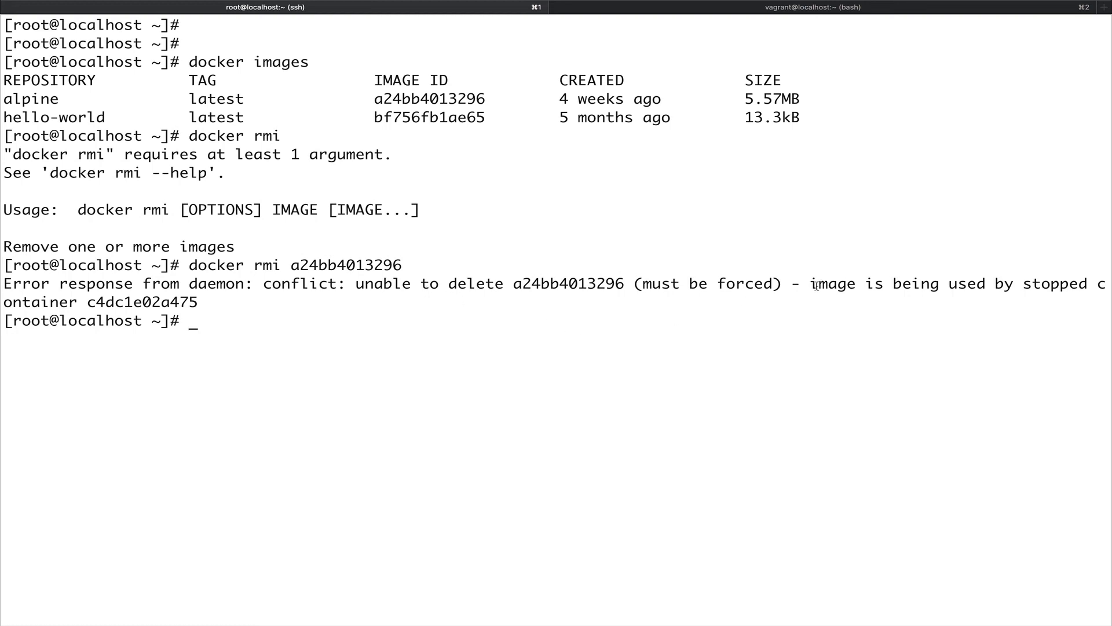
{"action": "mouse_move", "coordinate": [993, 272]}
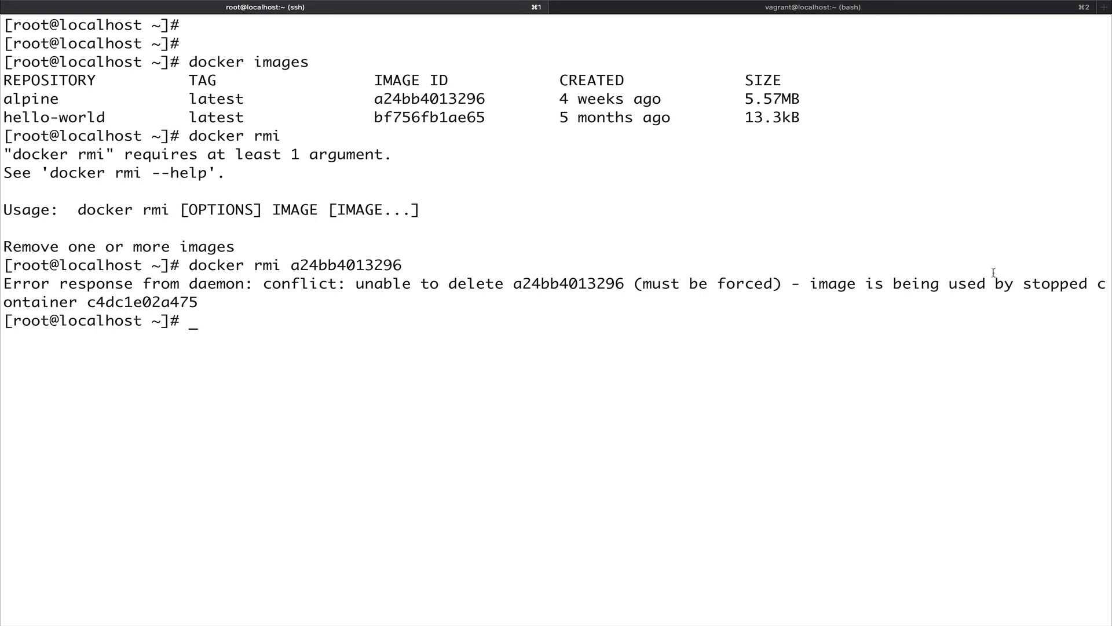
{"action": "mouse_move", "coordinate": [223, 312]}
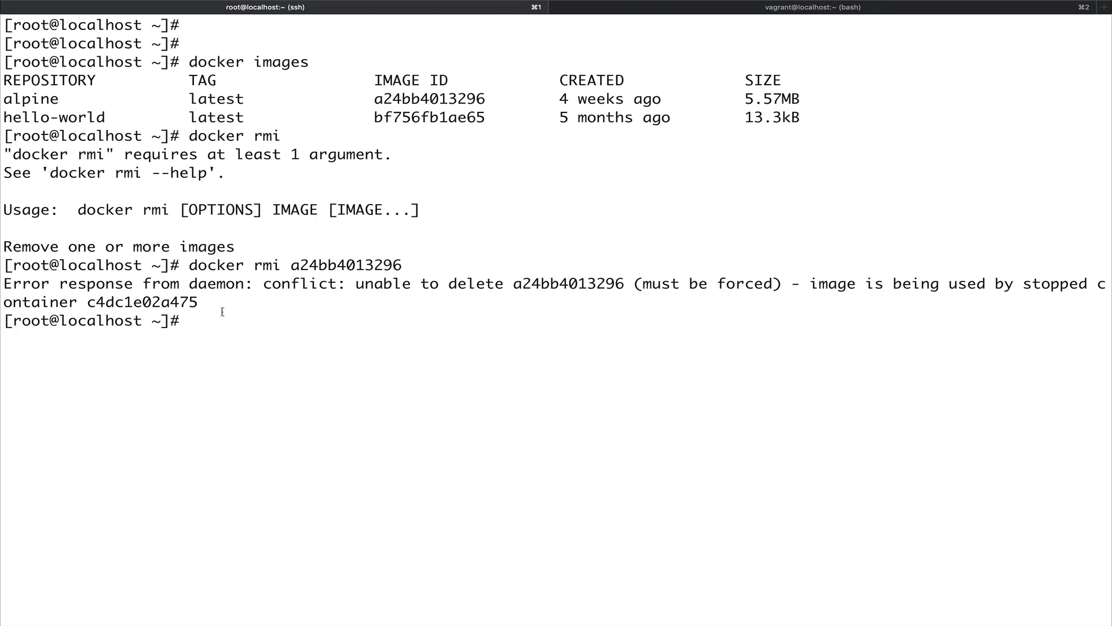
{"action": "mouse_move", "coordinate": [155, 309]}
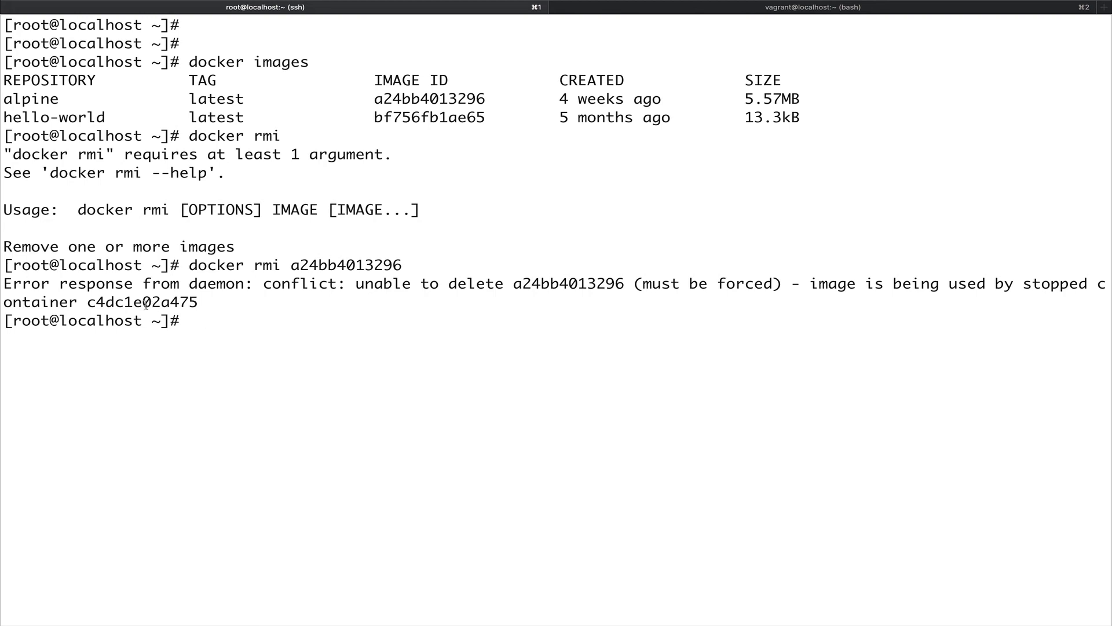
Remove stopped container c4dc1e02a475 with docker rm and retry deleting the alpine image.
{"action": "type", "text": "dock"}
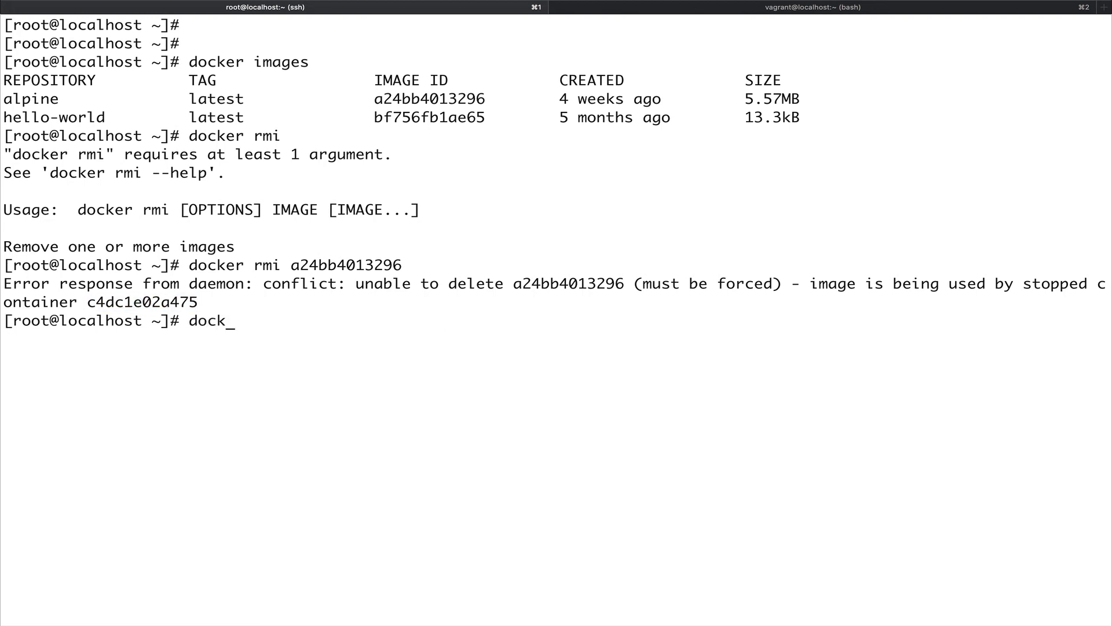
{"action": "type", "text": "er rm c4dc1e02a475"}
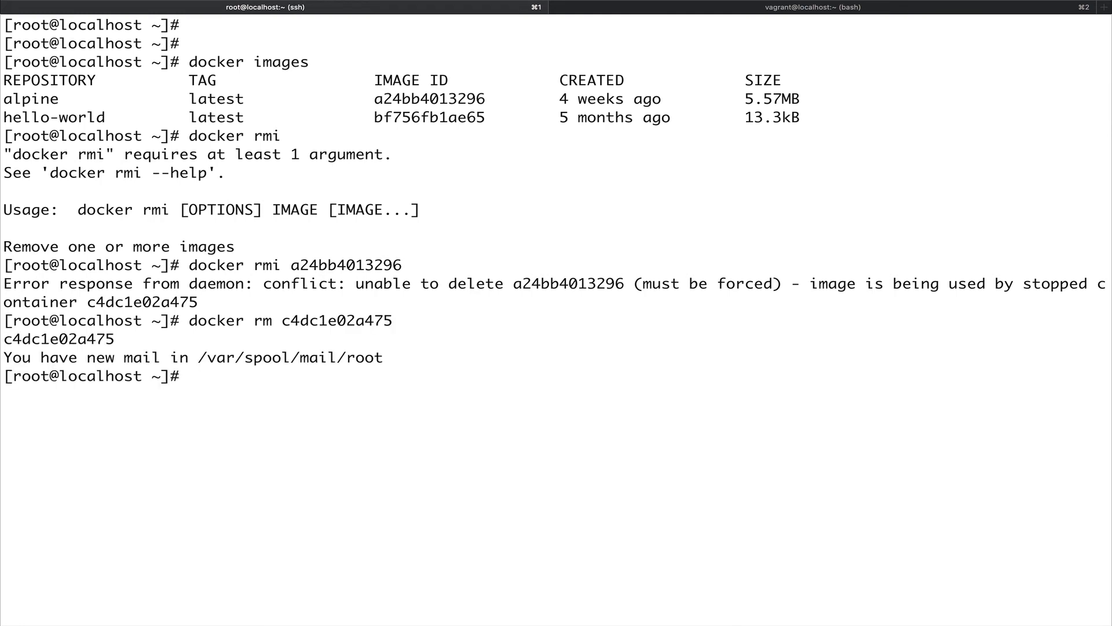
{"action": "type", "text": "docker rm c4dc1e02a475"}
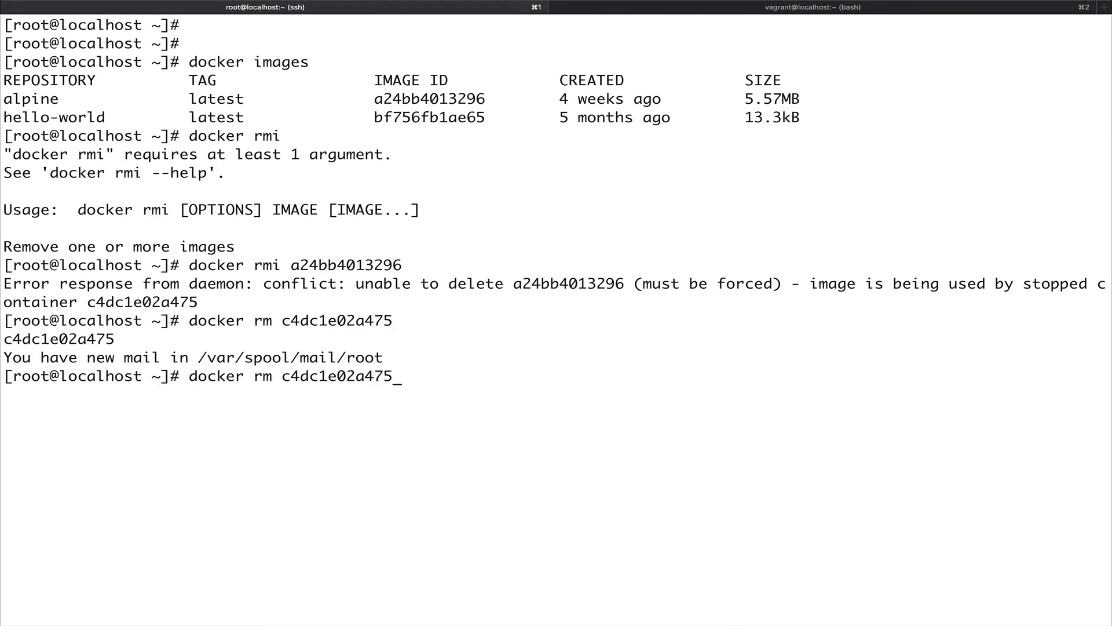
{"action": "key", "text": "Return"}
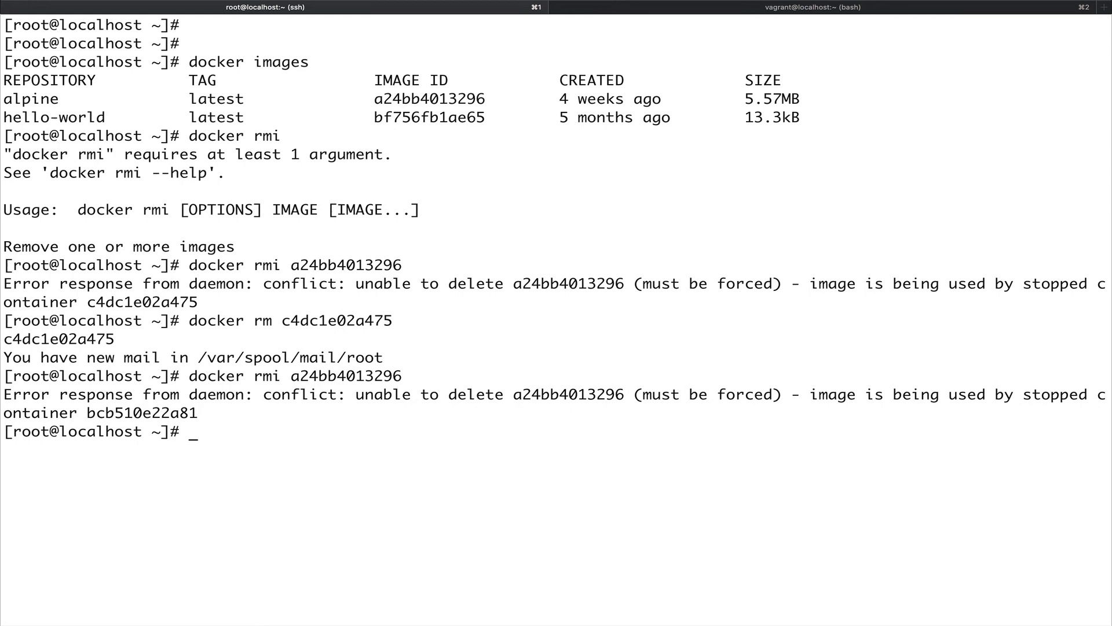
{"action": "mouse_move", "coordinate": [384, 336]}
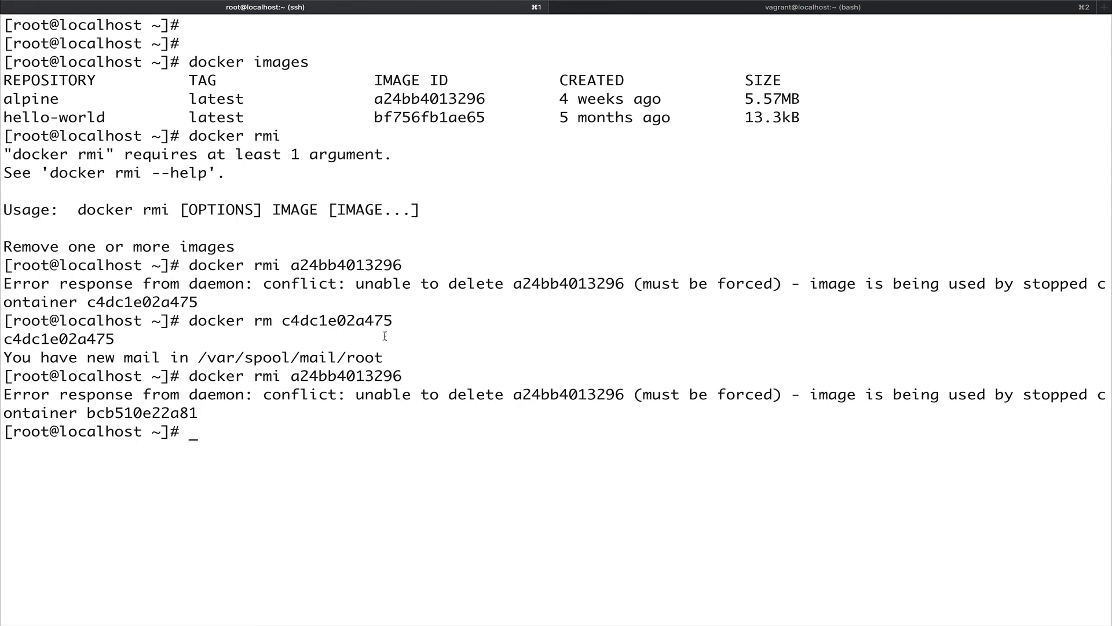
Remove container bcb510e22a81, retry docker rmi, find 0412d31a1a16 still blocking, and clear the screen.
{"action": "double_click", "coordinate": [142, 413]}
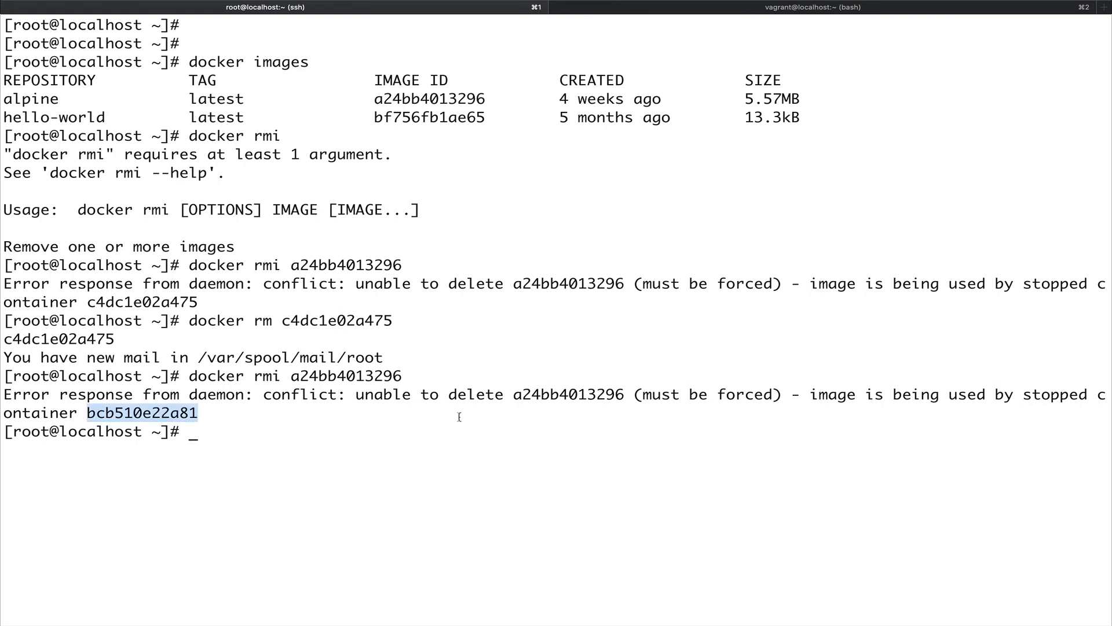
{"action": "type", "text": "docker rm bcb510e22a81"}
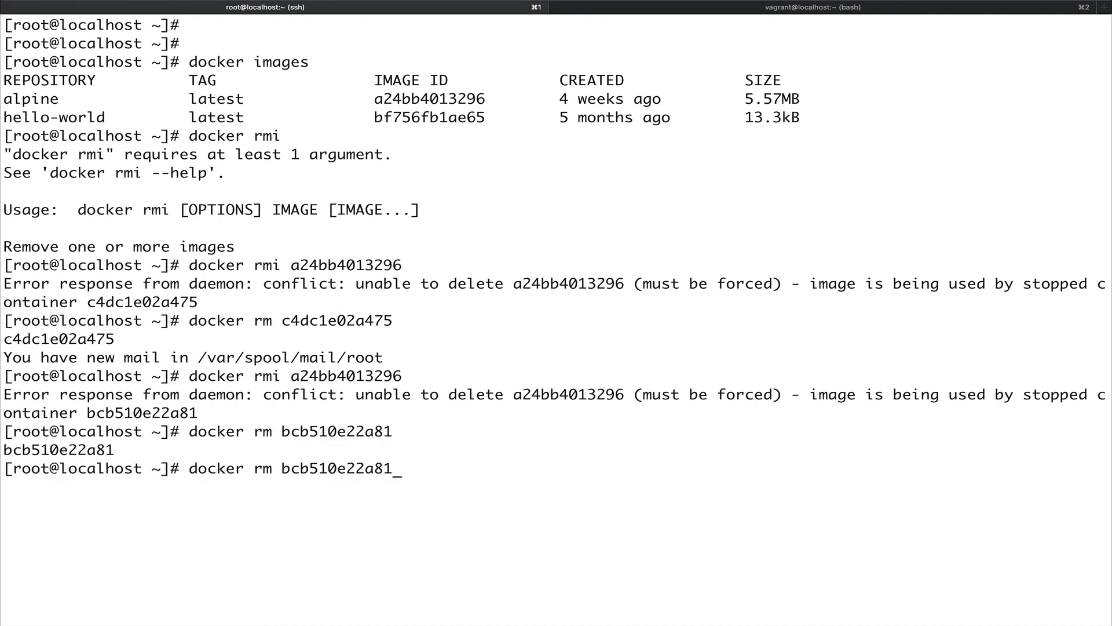
{"action": "key", "text": "Return"}
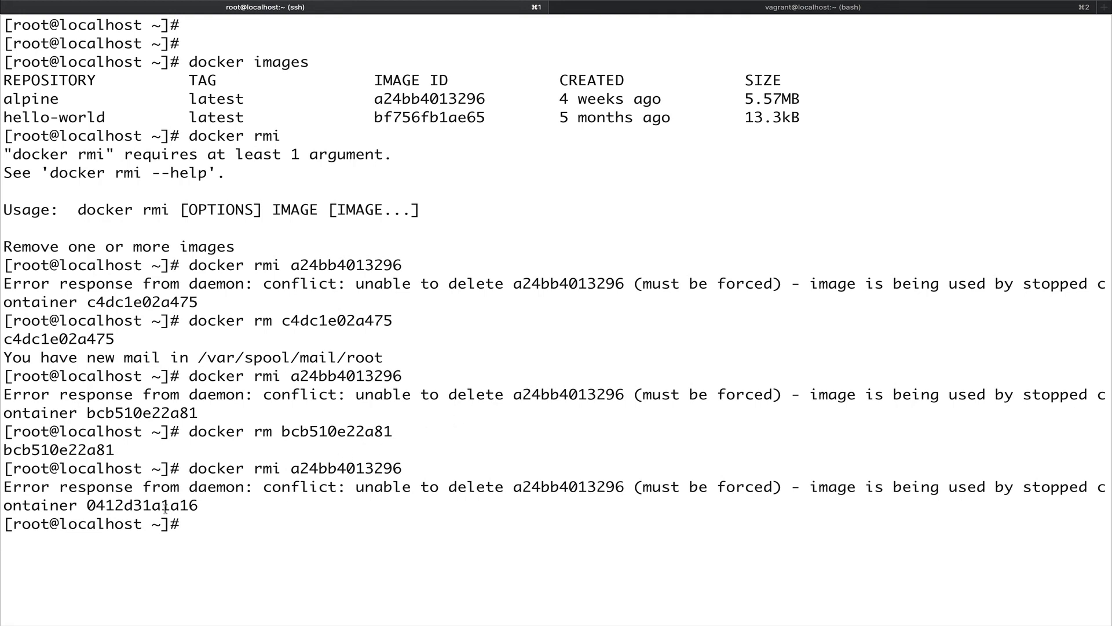
{"action": "type", "text": "docker rm 0412d31a1a16"}
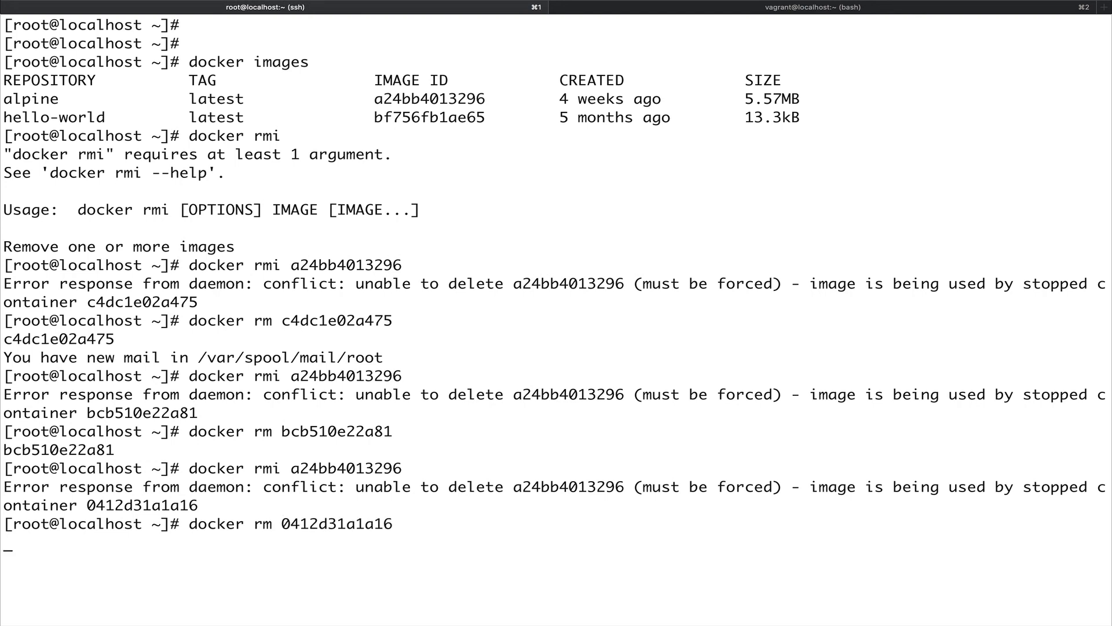
{"action": "key", "text": "Return"}
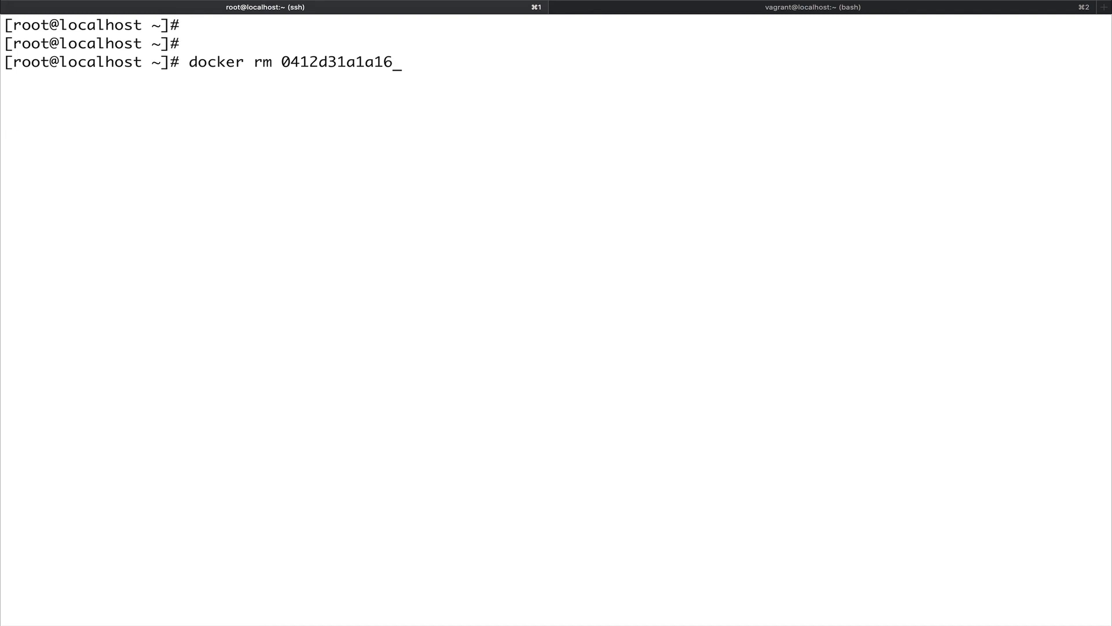
Retry docker rmi a24bb4013296 after removing stopped container f06105eb336d.
{"action": "key", "text": "Return"}
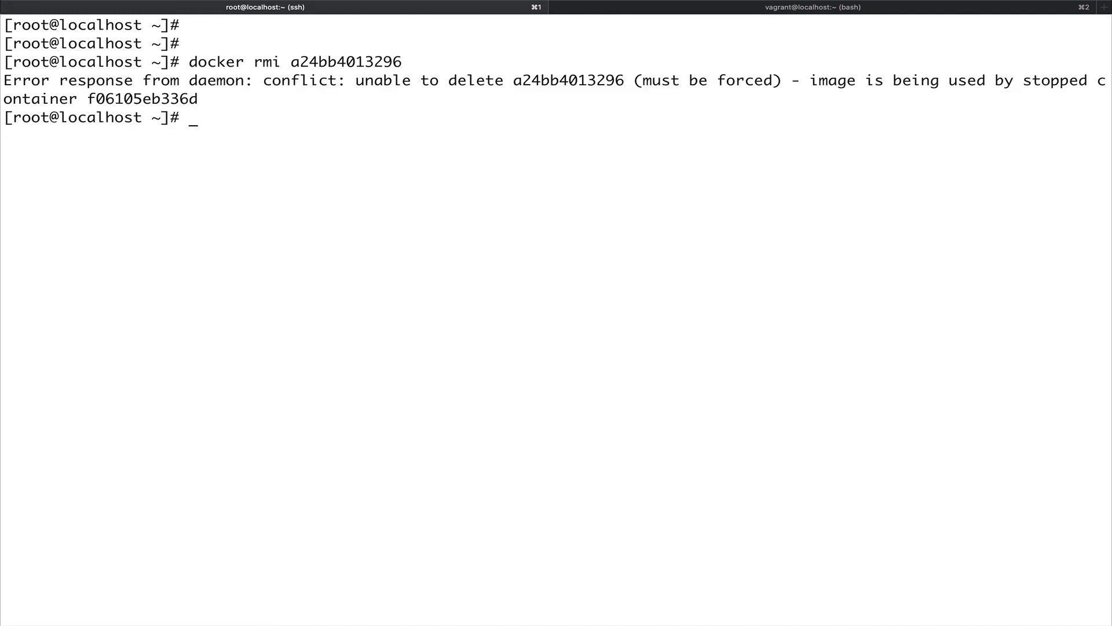
{"action": "mouse_move", "coordinate": [140, 137]}
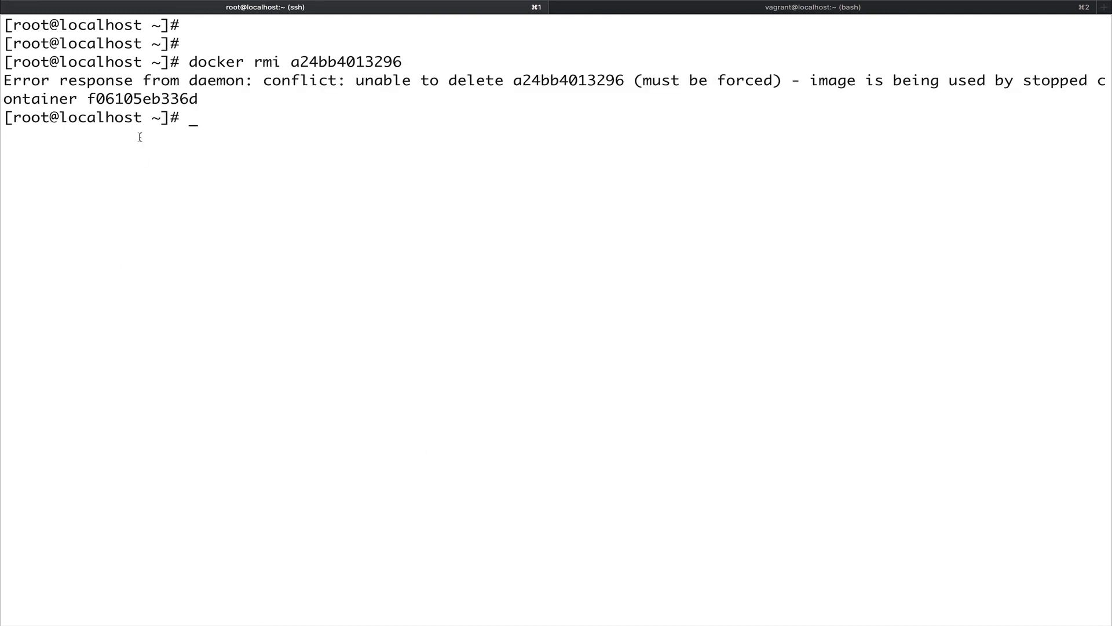
{"action": "type", "text": "docker rmi a24bb4013296"}
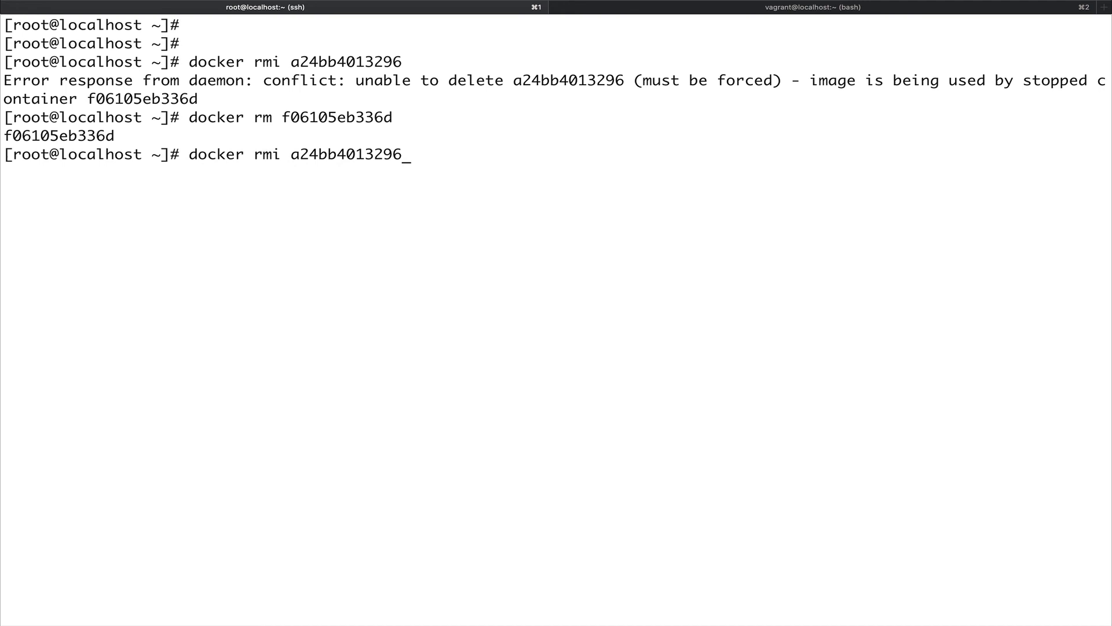
{"action": "key", "text": "Return"}
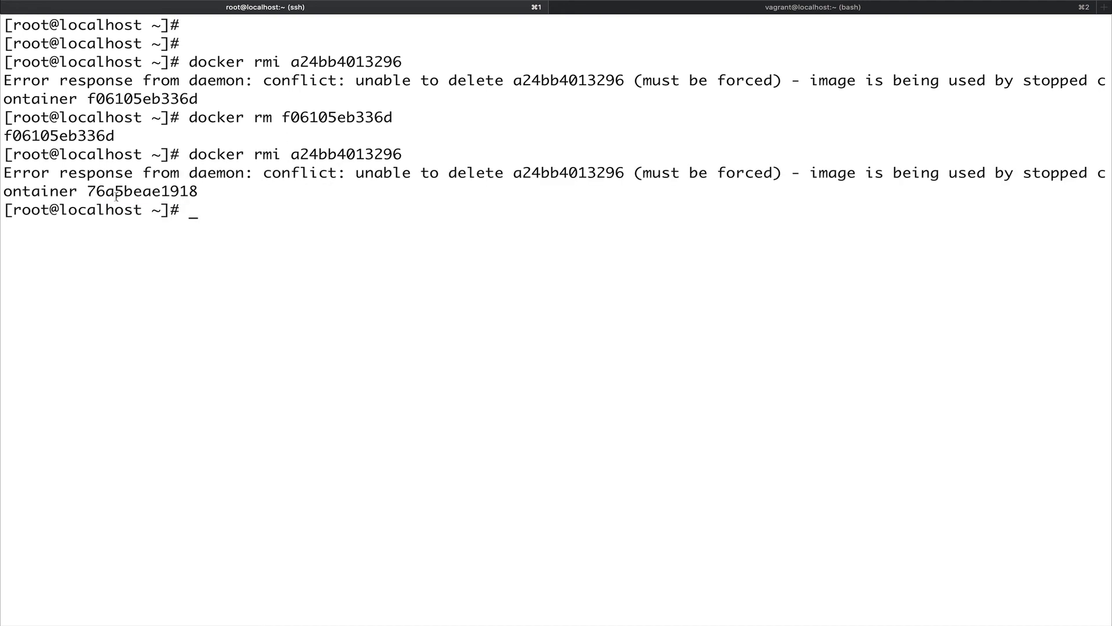
Remove container 76a5beae1918 so the alpine image is untagged and deleted.
{"action": "type", "text": "docker rm"}
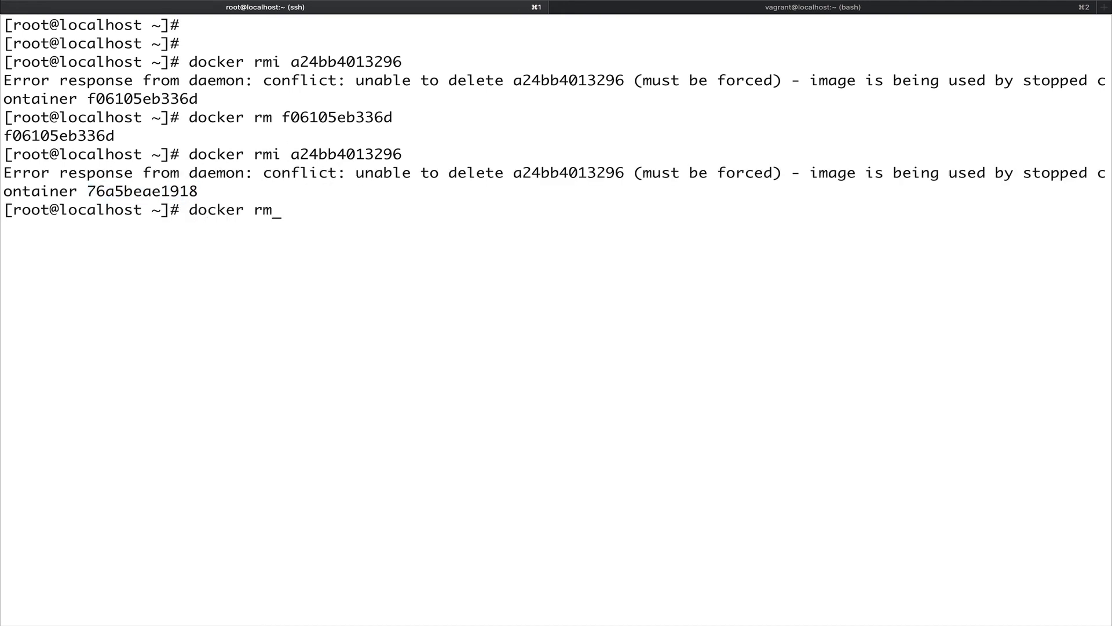
{"action": "type", "text": "76a5beae1918"}
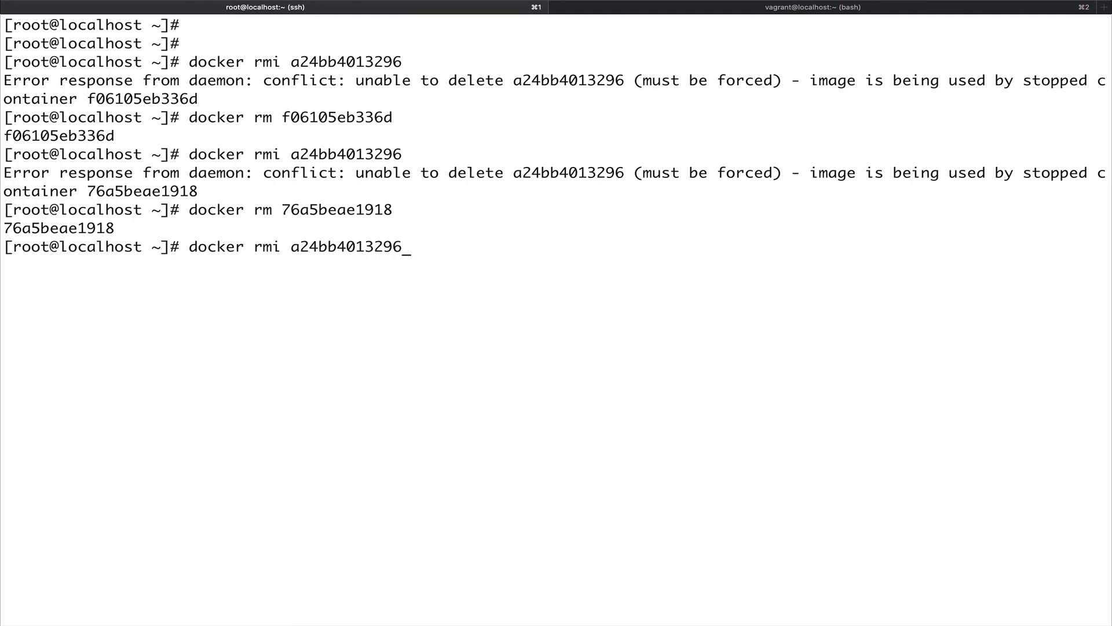
{"action": "key", "text": "Return"}
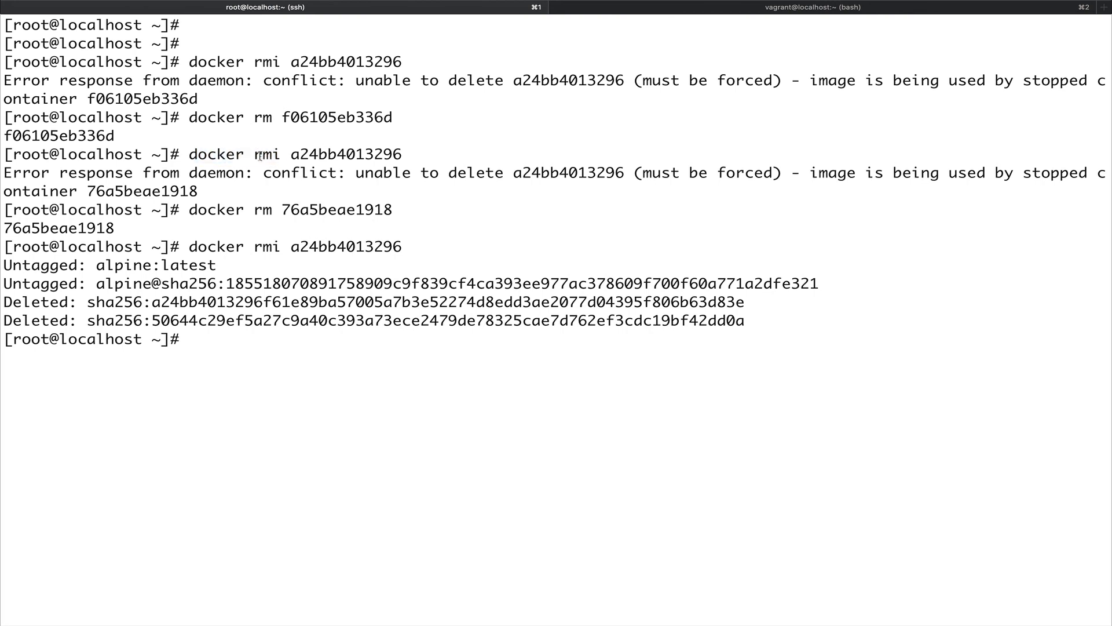
Clear the earlier Docker output, leaving fresh prompts with the root mail notice.
{"action": "double_click", "coordinate": [266, 154]}
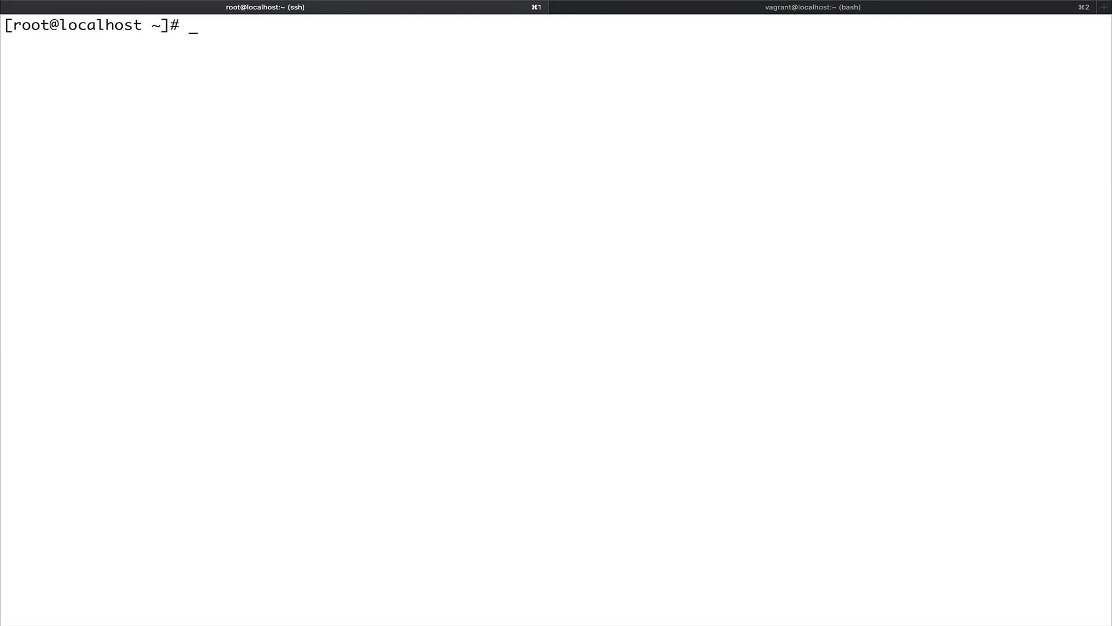
{"action": "key", "text": "Return"}
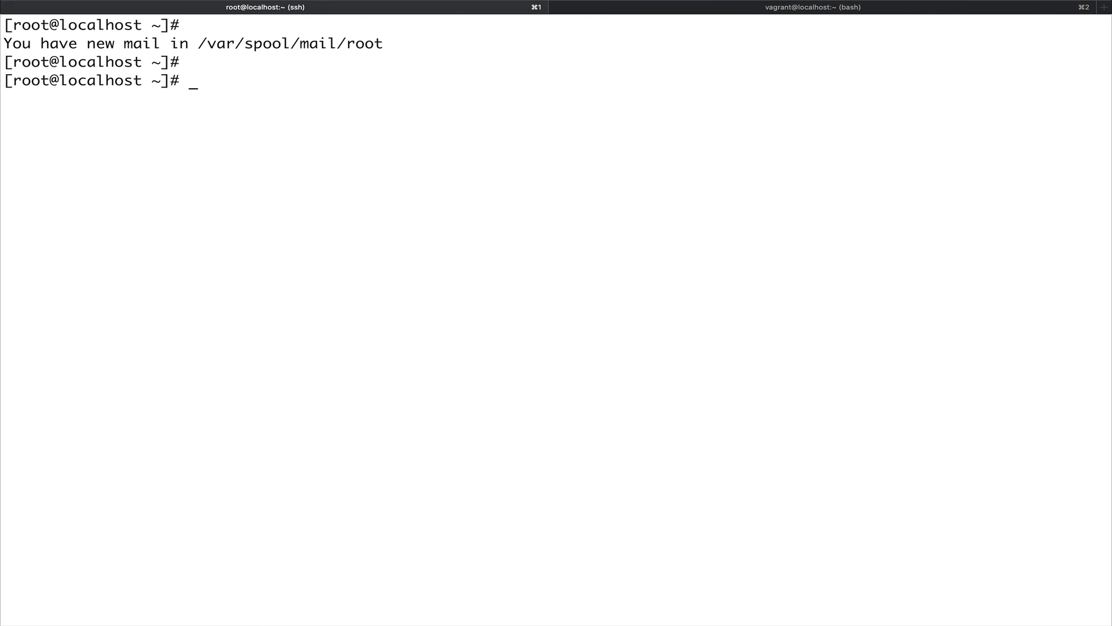
{"action": "mouse_move", "coordinate": [623, 449]}
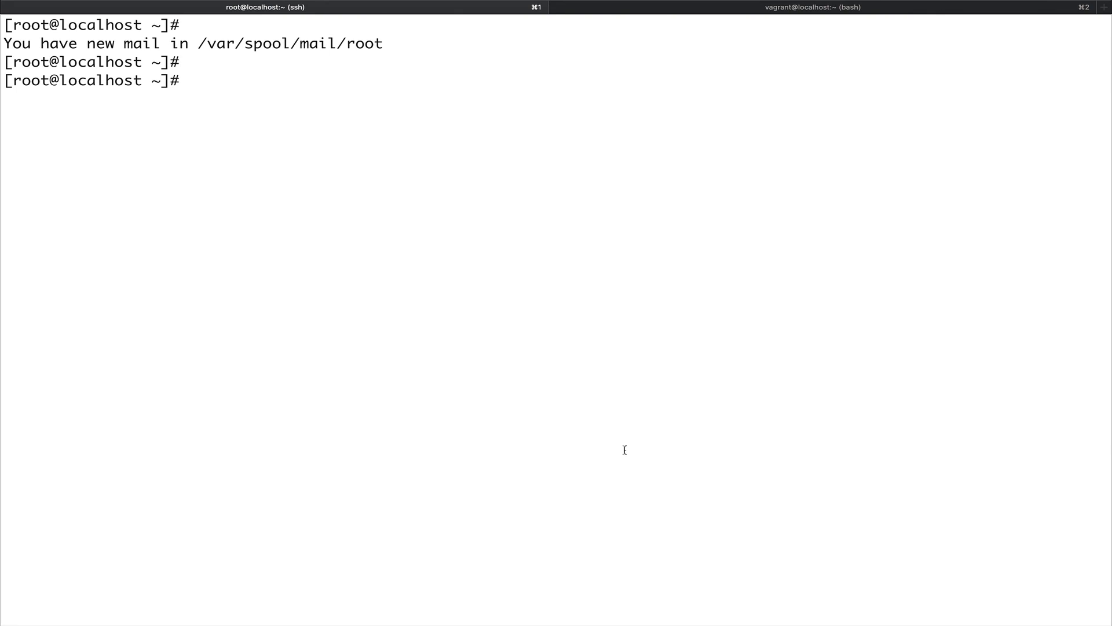